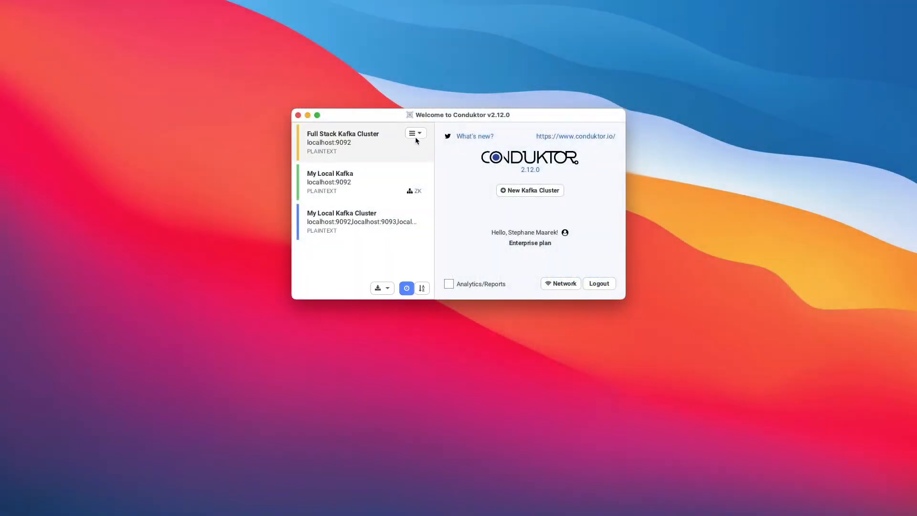
- Reach the Kafka Connect settings of the Full Stack Kafka Cluster's configuration
left_click(413, 133)
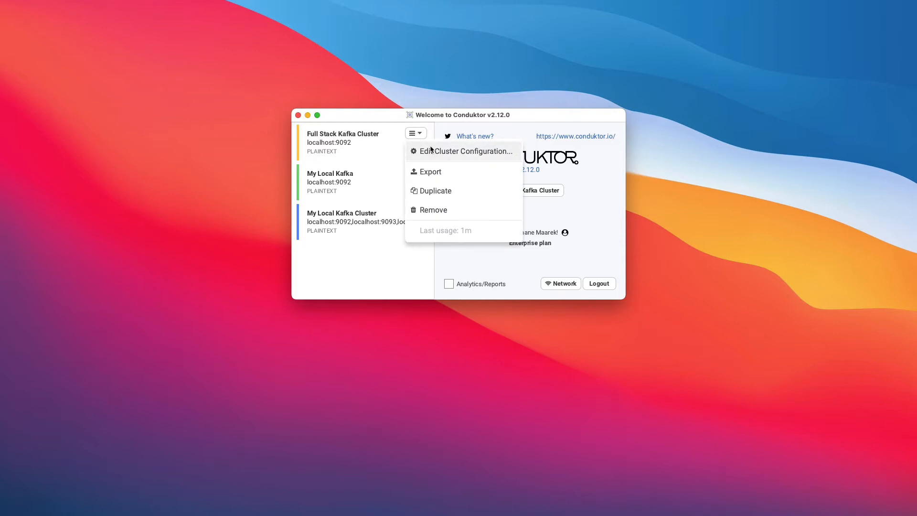
left_click(461, 151)
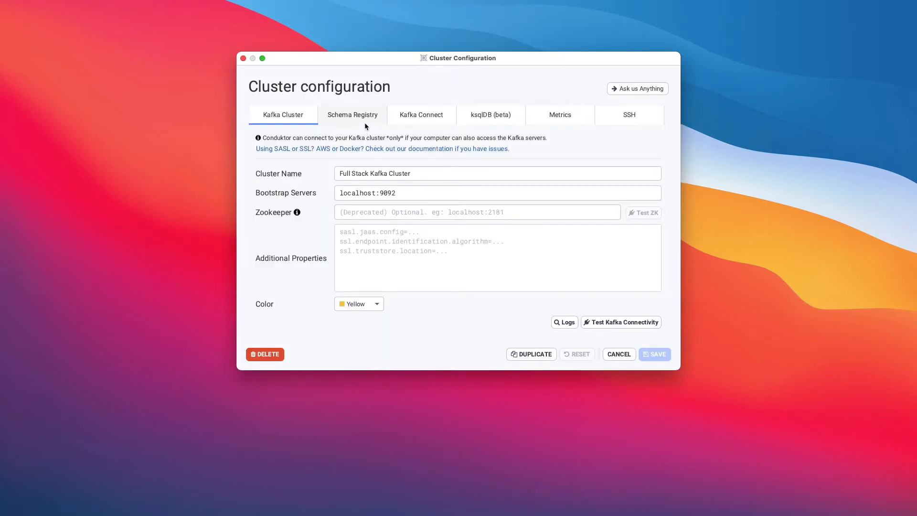
left_click(421, 115)
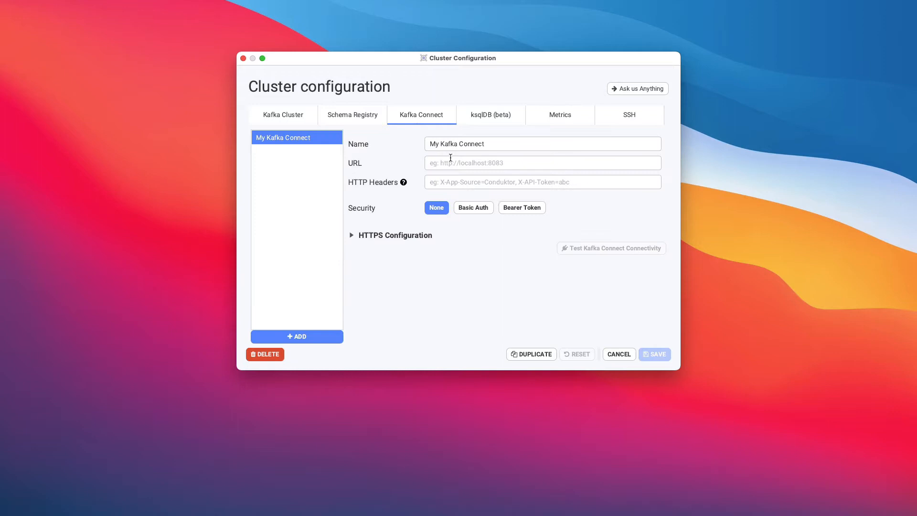
mouse_move(452, 164)
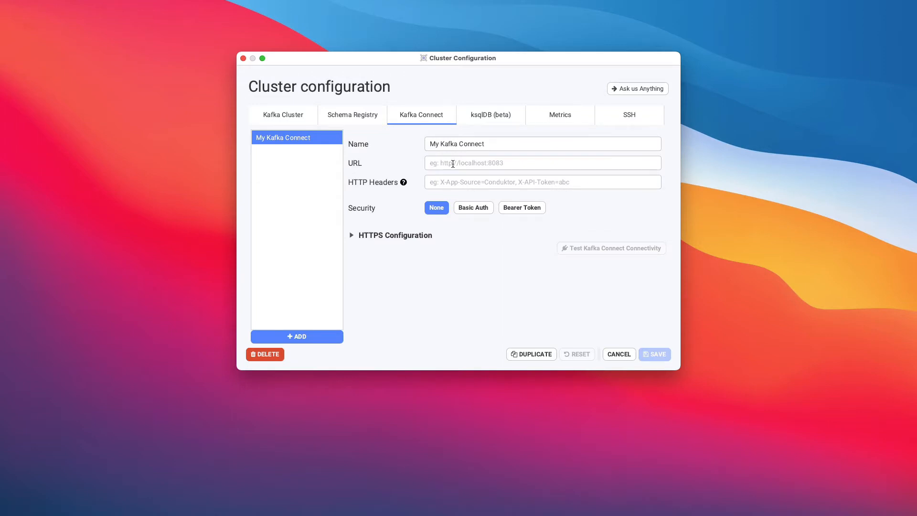
type("http://localhost:8083")
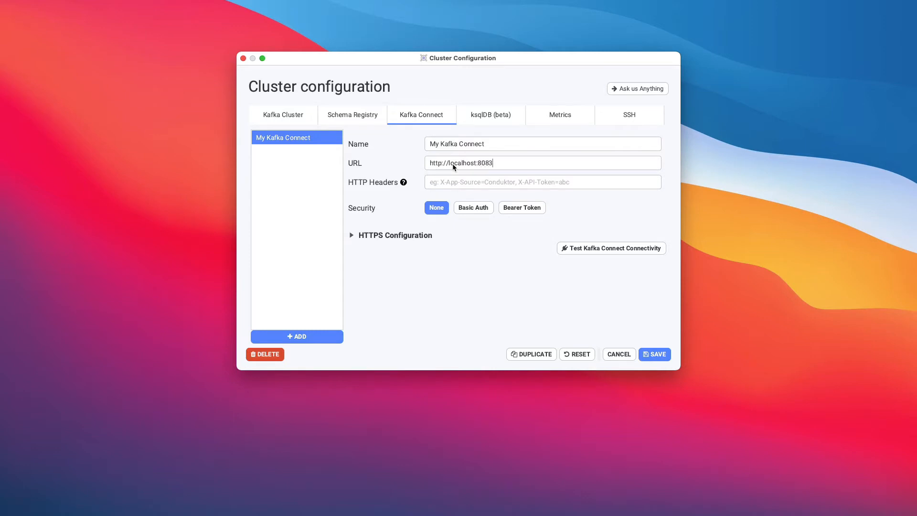
left_click(612, 248)
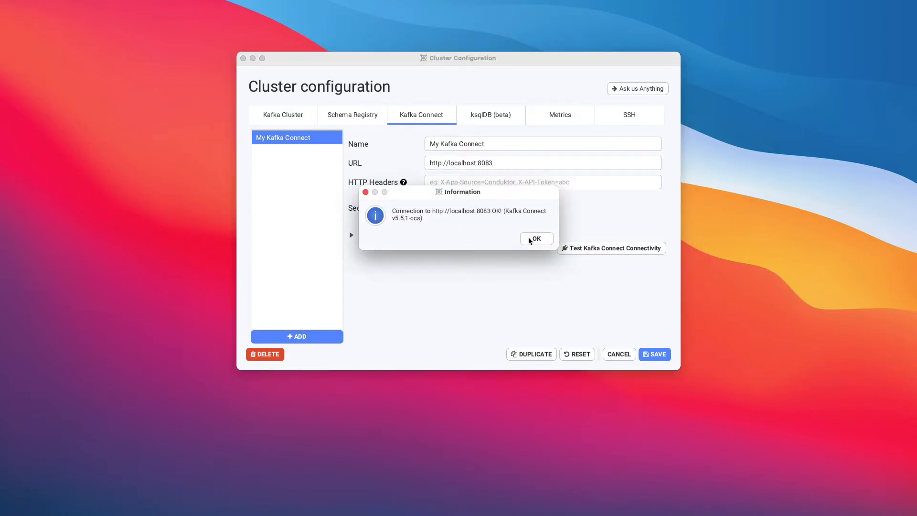
left_click(536, 239)
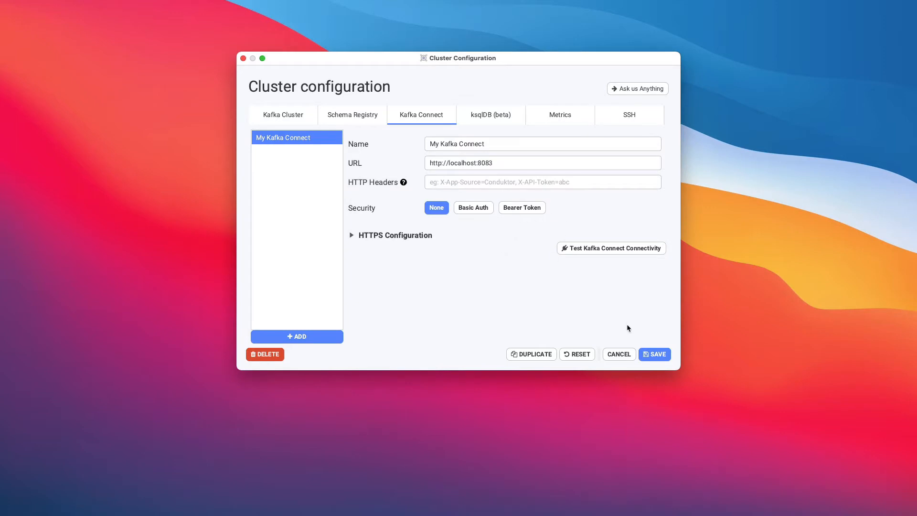
mouse_move(309, 335)
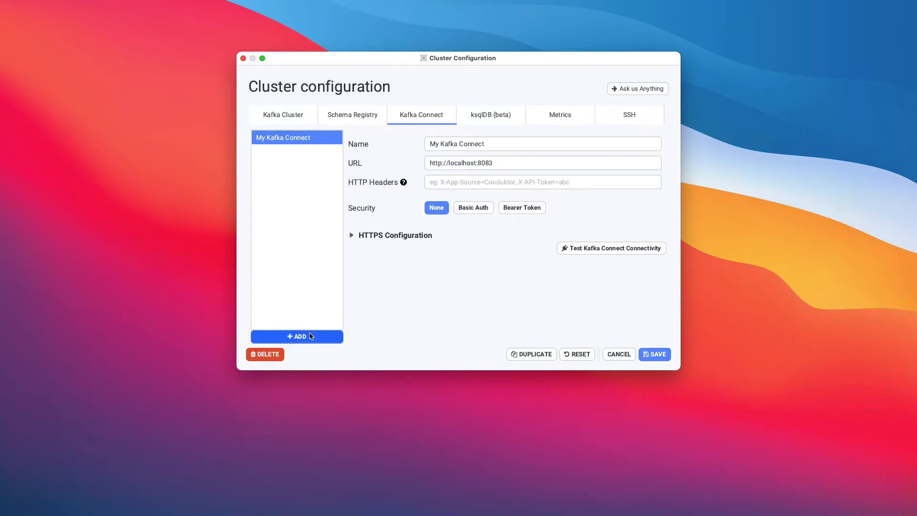
left_click(296, 336)
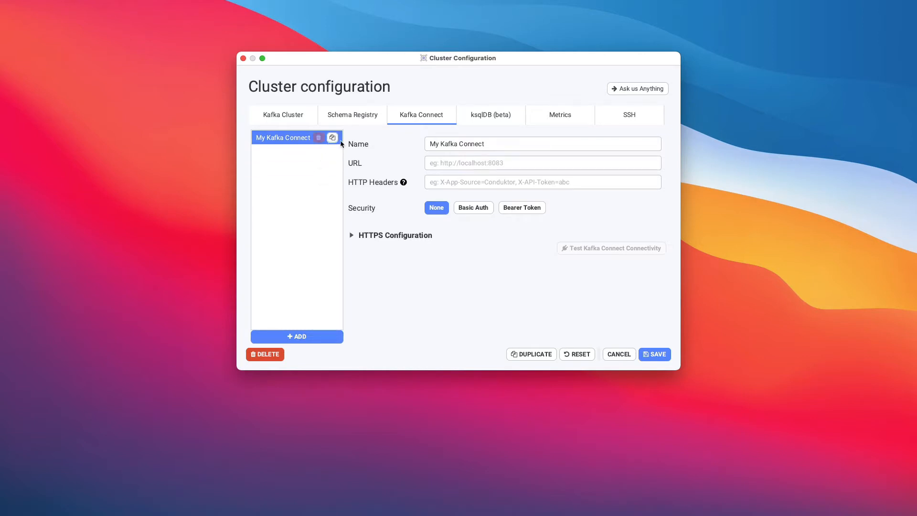
type("http://localhost:")
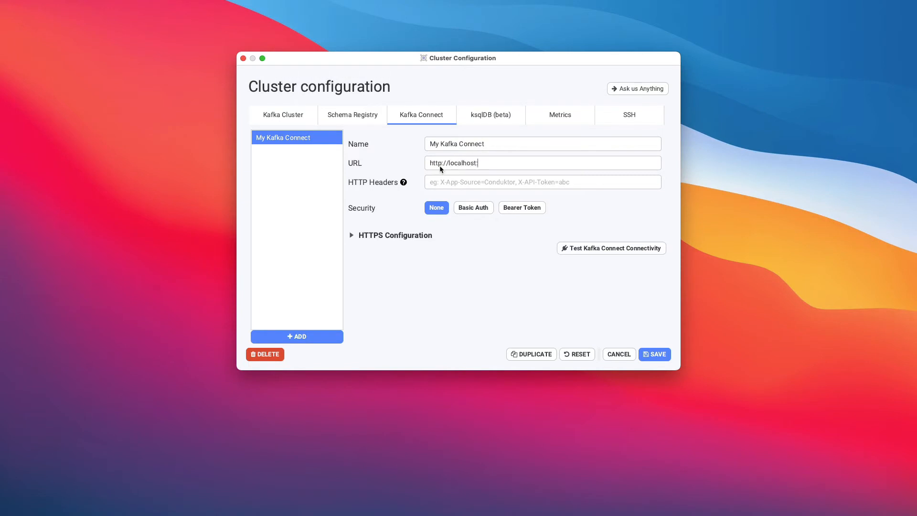
type("8083")
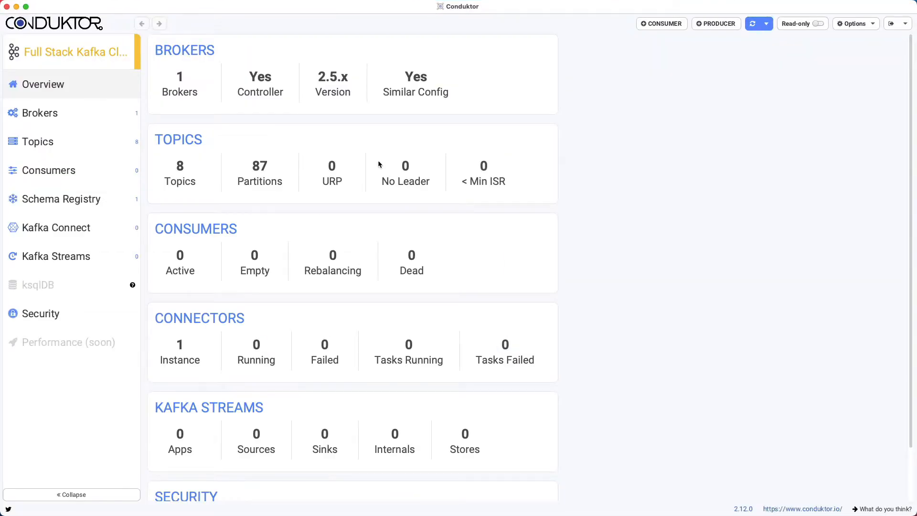
mouse_move(443, 274)
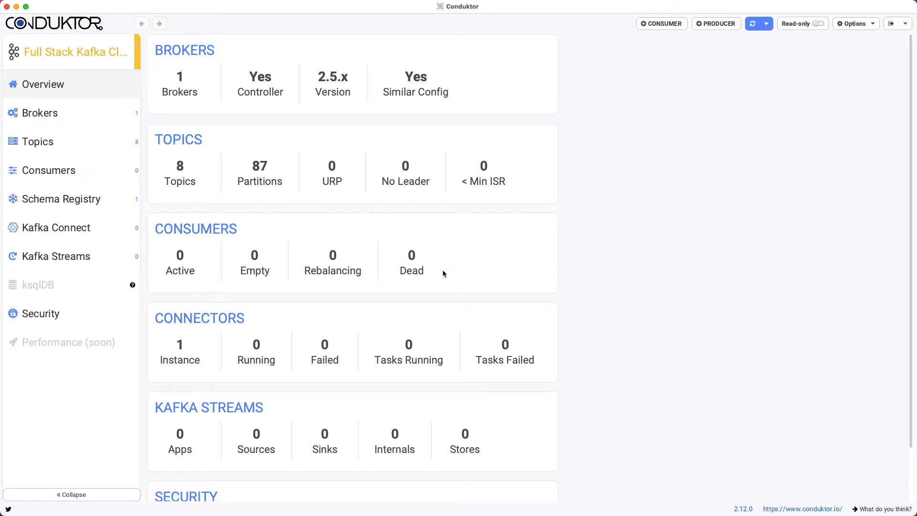
- Show the cluster's Kafka Connect page, listing one instance and no connectors
left_click(57, 228)
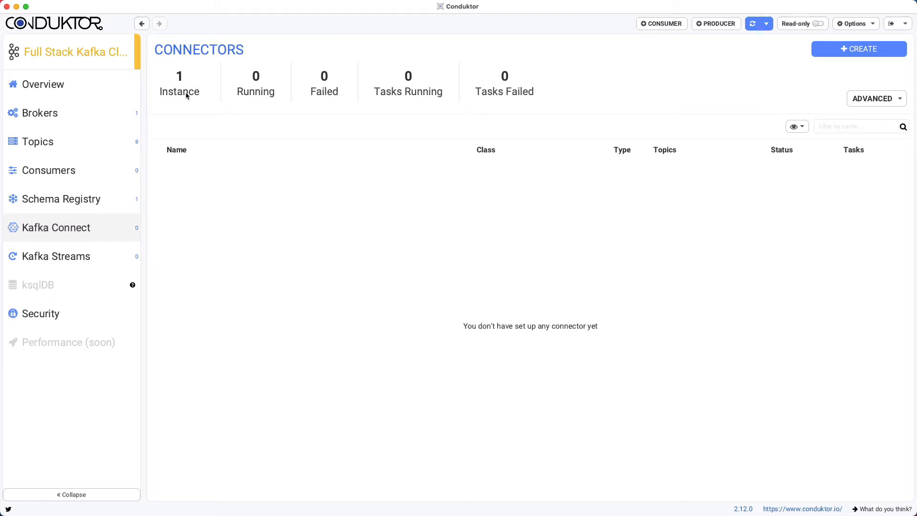
mouse_move(181, 84)
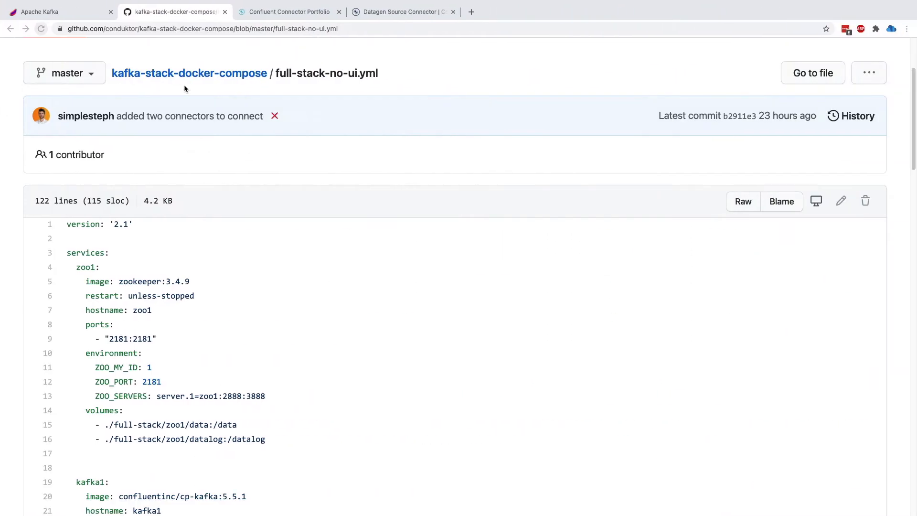
- Scroll full-stack-no-ui.yml to the kafka-connect service's confluent-hub install commands
scroll("down", 3)
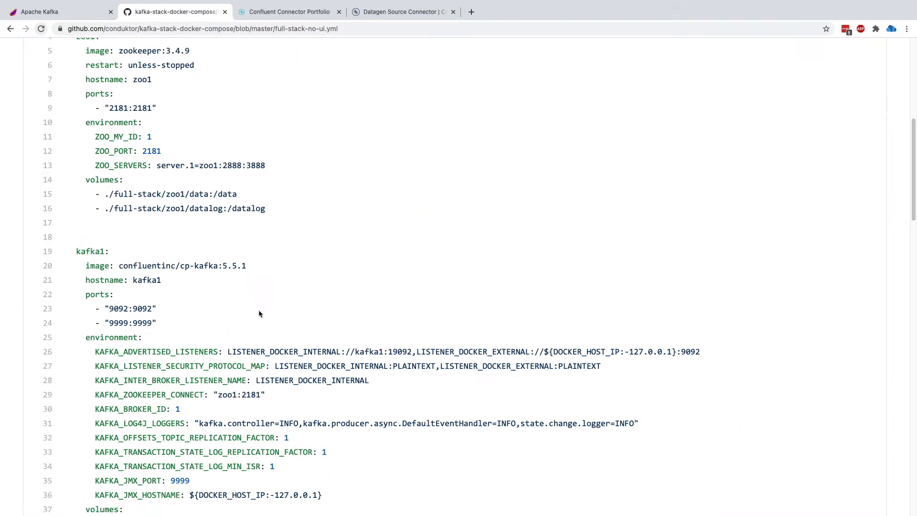
scroll("down", 3)
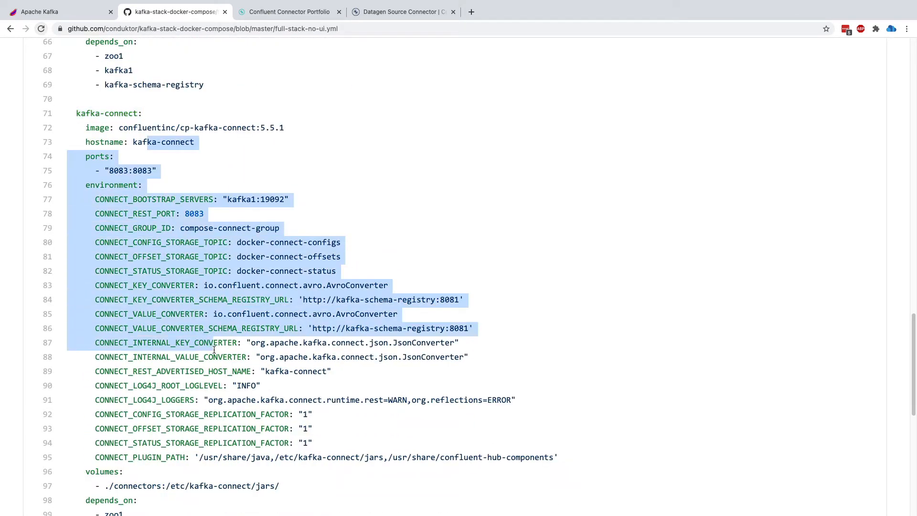
scroll("down", 3)
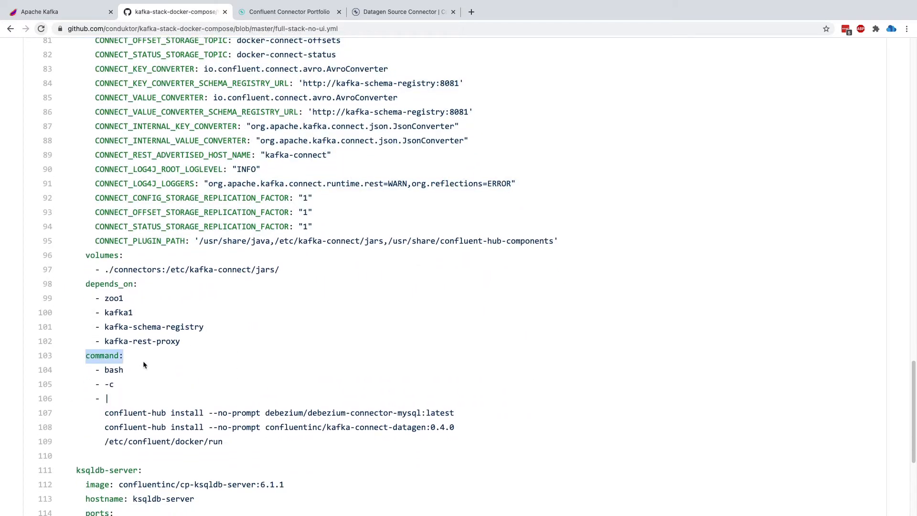
scroll("down", 3)
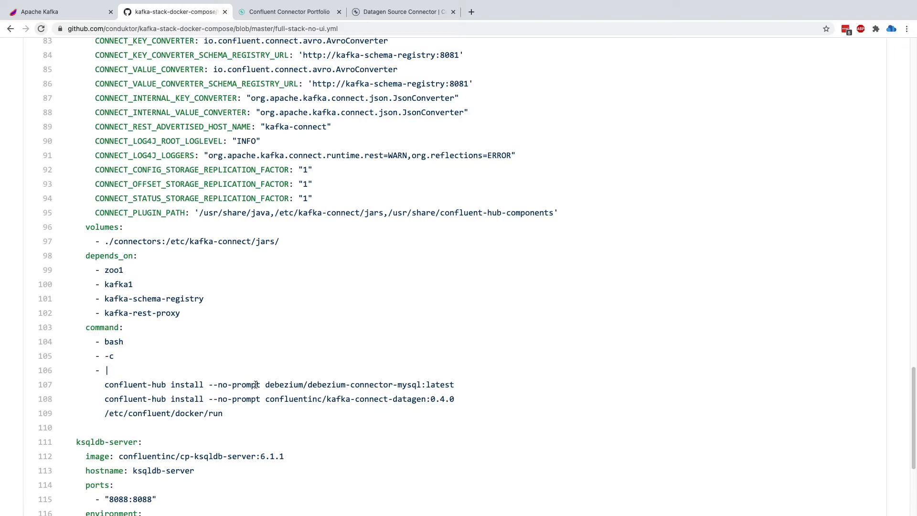
left_click_drag(284, 384, 419, 384)
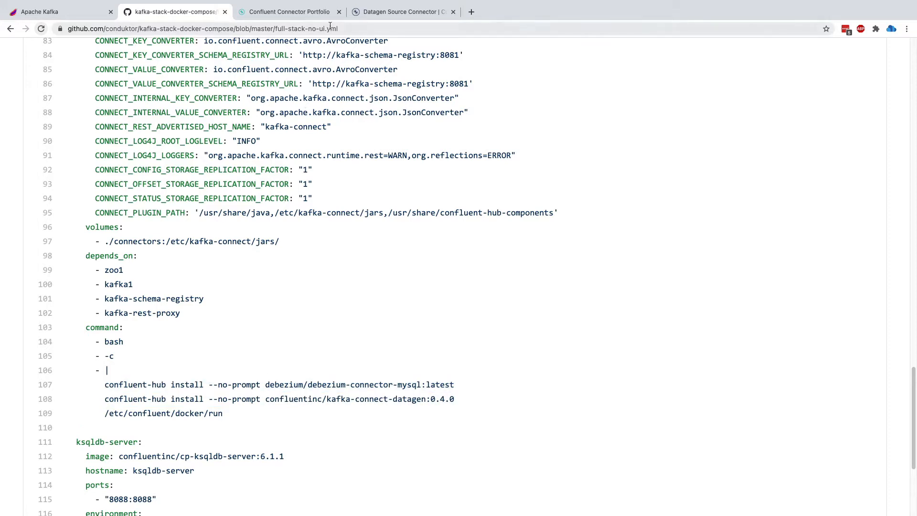
- Review the Datagen Source Connector's confluent-hub install command for version 0.4.0
left_click(397, 12)
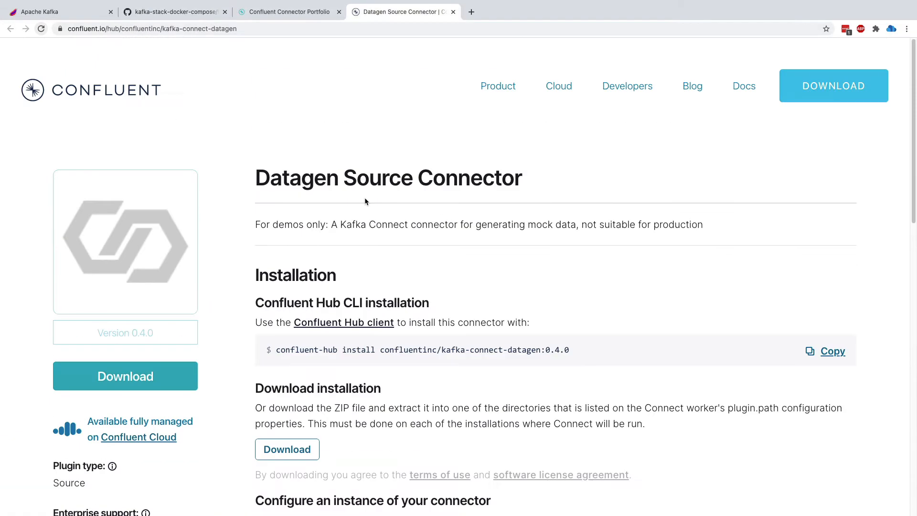
mouse_move(439, 360)
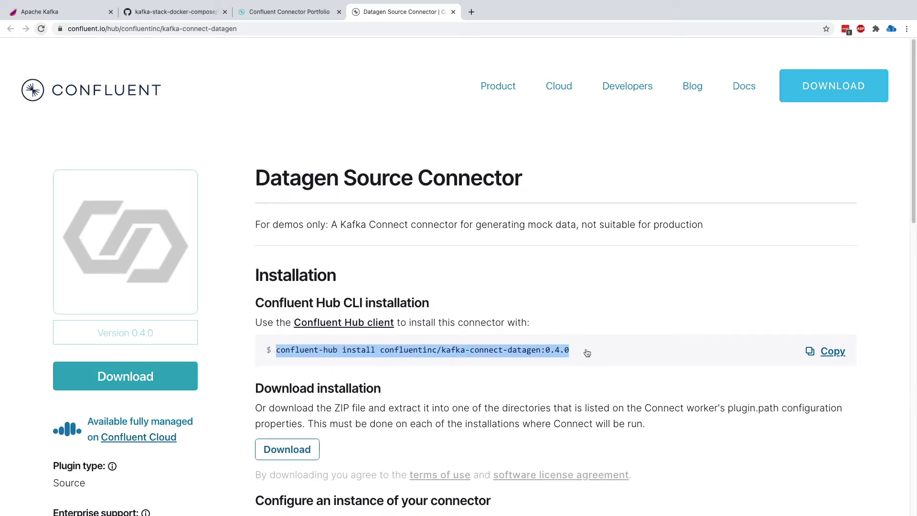
scroll("down", 3)
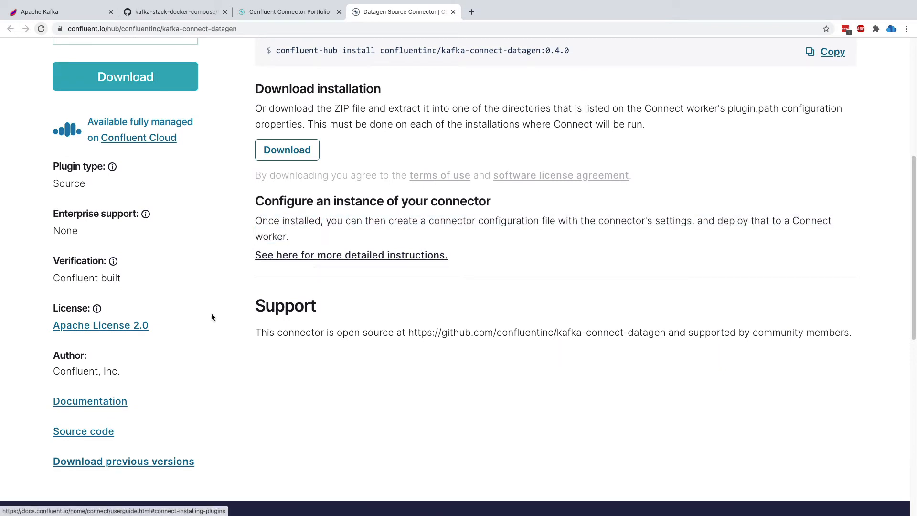
mouse_move(111, 404)
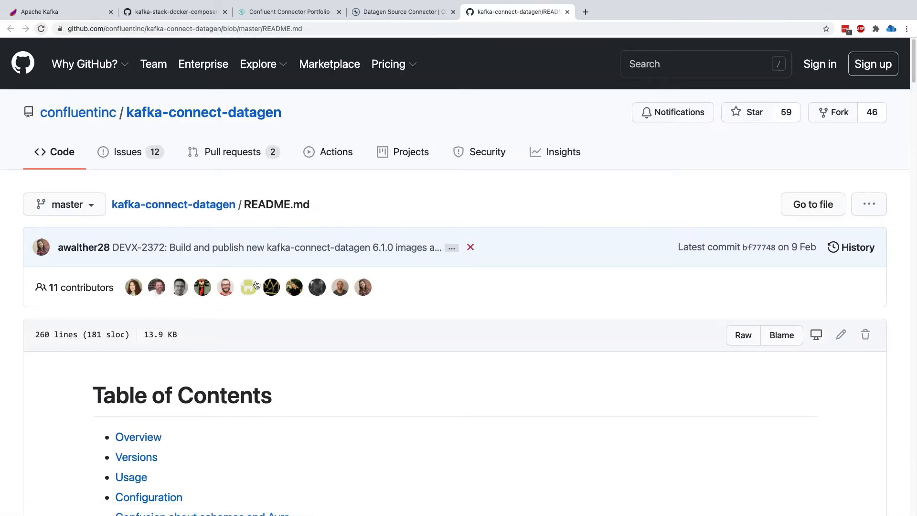
- Scroll the README to the kafka-connect-datagen Specific Parameters table
scroll("down", 3)
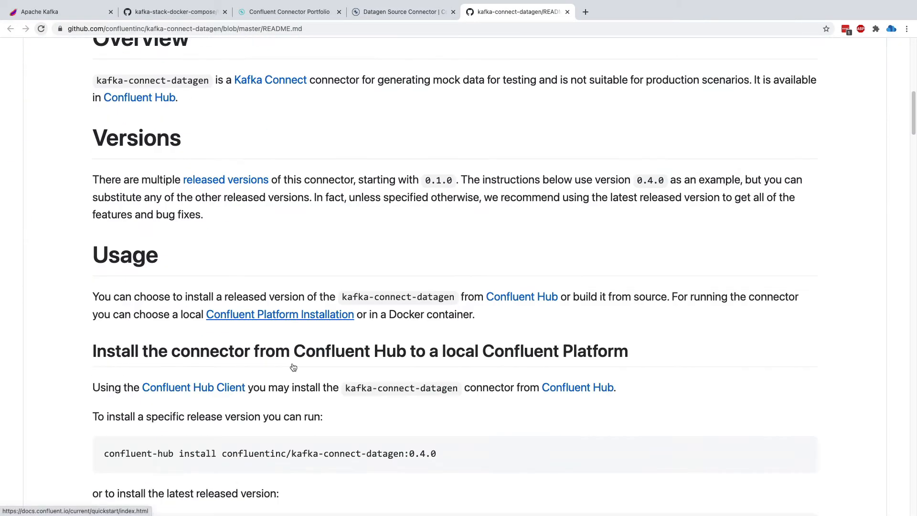
scroll("down", 3)
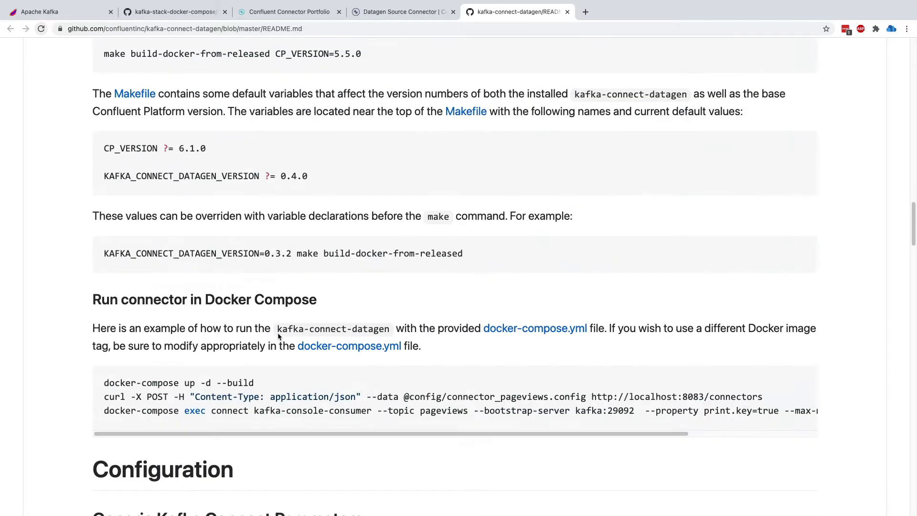
scroll("down", 3)
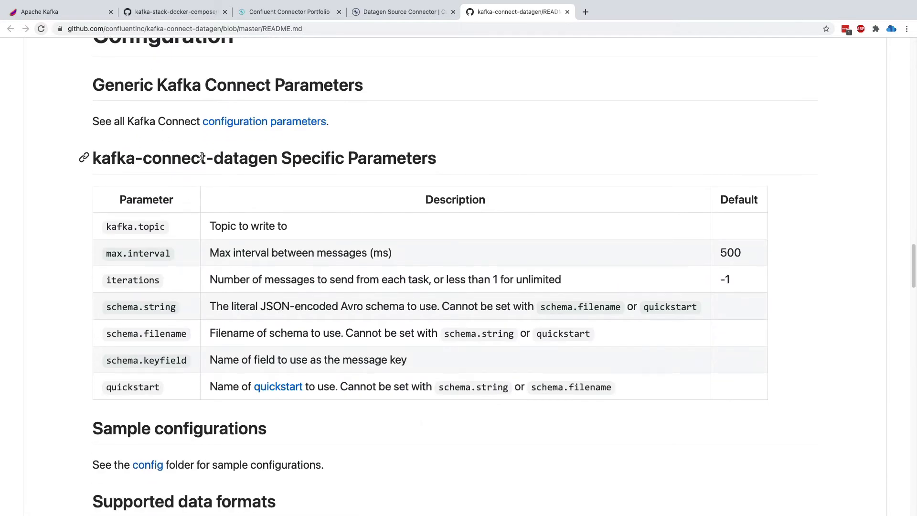
left_click_drag(162, 158, 331, 157)
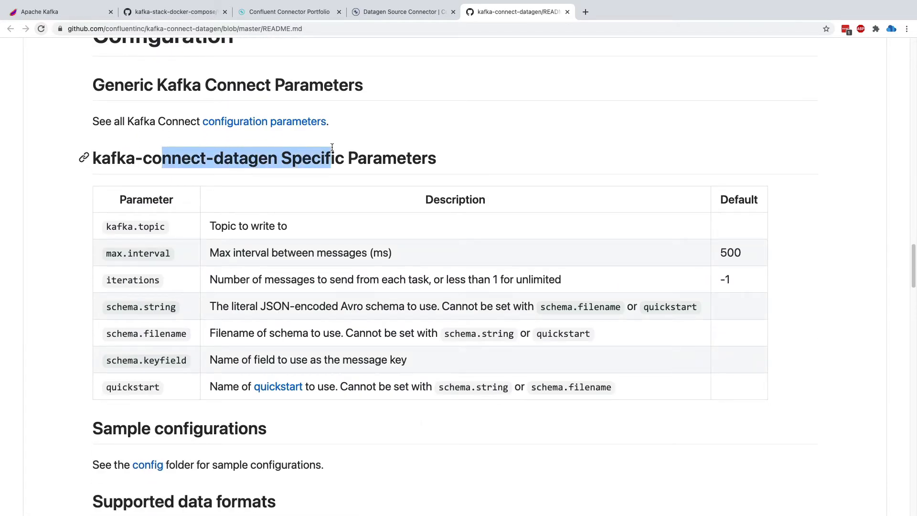
double_click(136, 227)
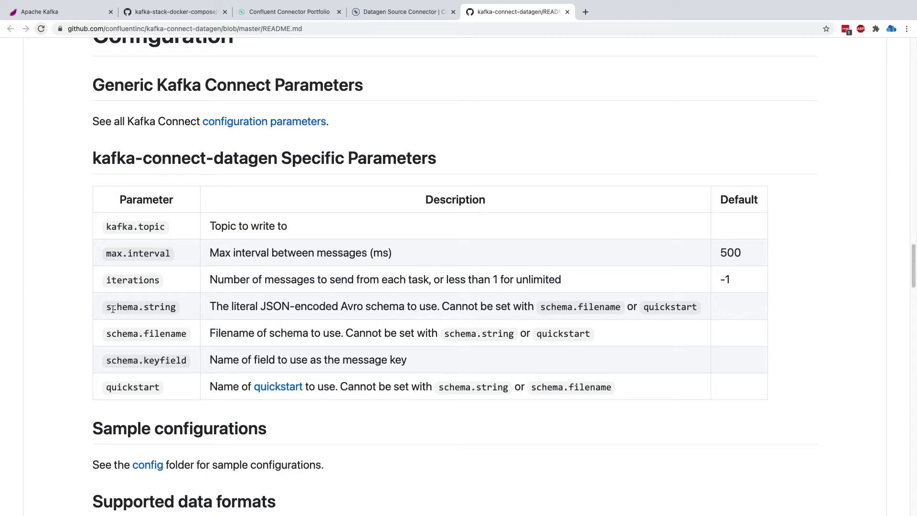
mouse_move(201, 328)
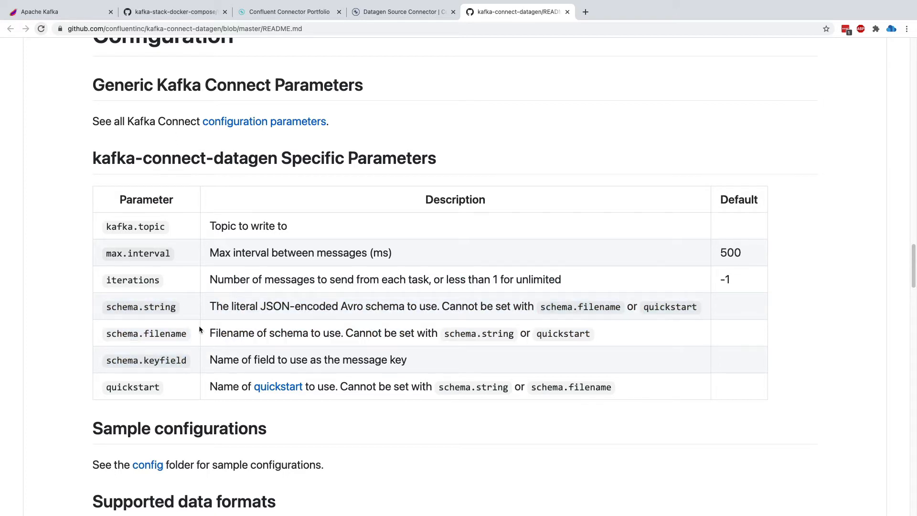
mouse_move(139, 319)
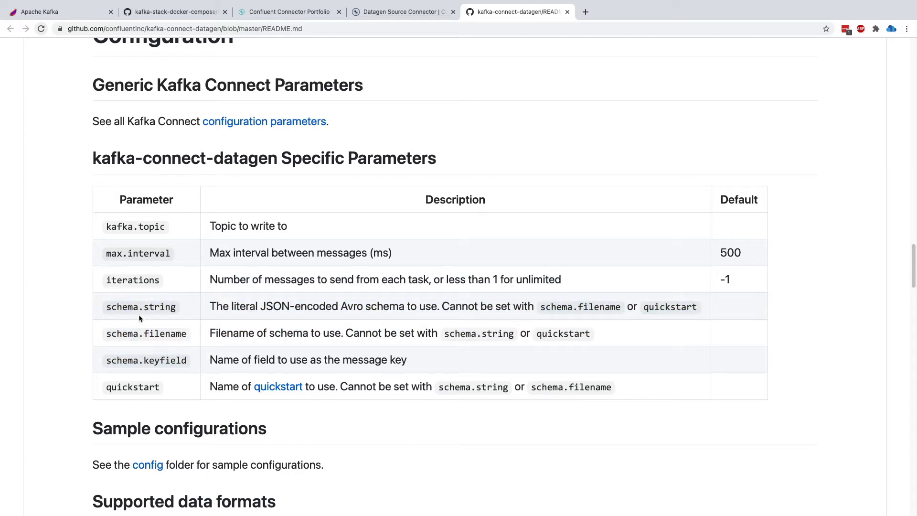
mouse_move(137, 388)
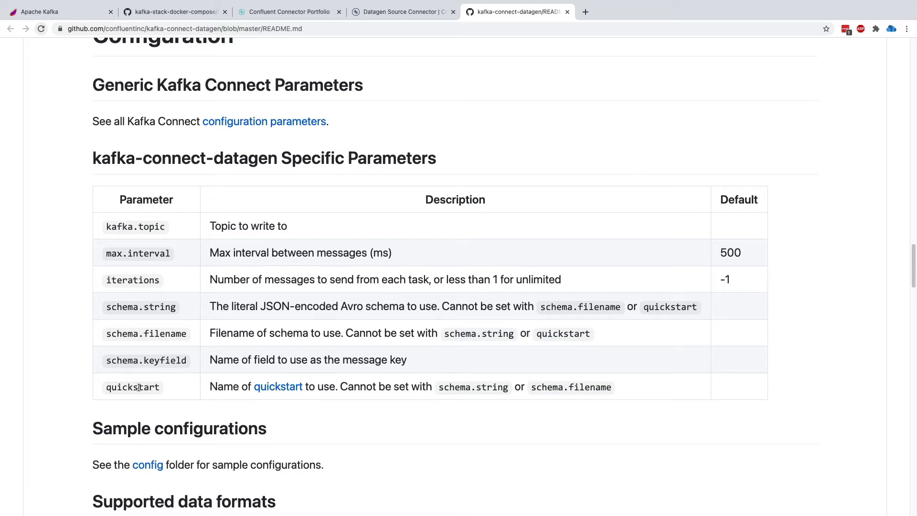
- Highlight the quickstart parameter in the table and read its description
double_click(133, 374)
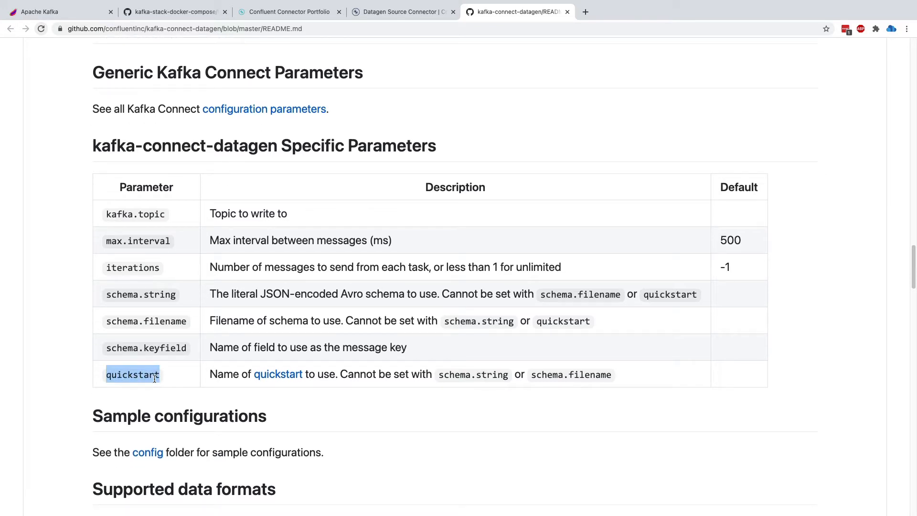
mouse_move(267, 376)
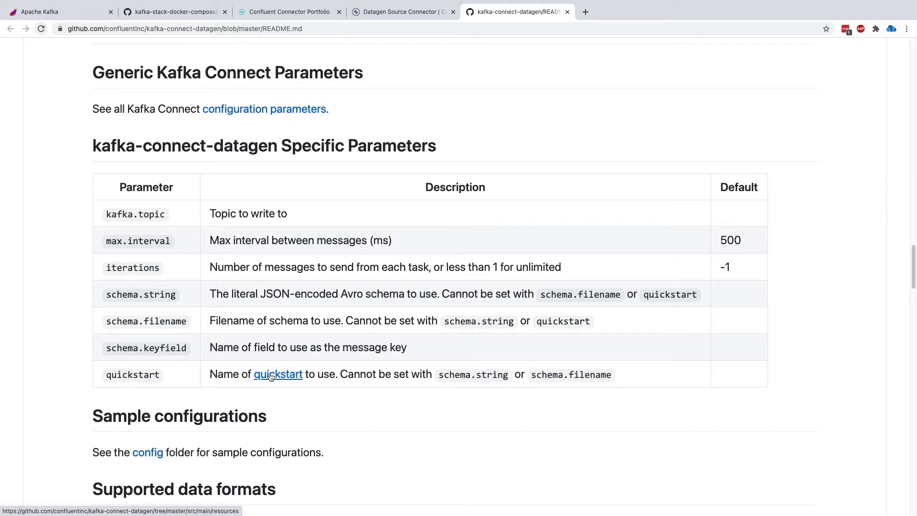
scroll("down", 3)
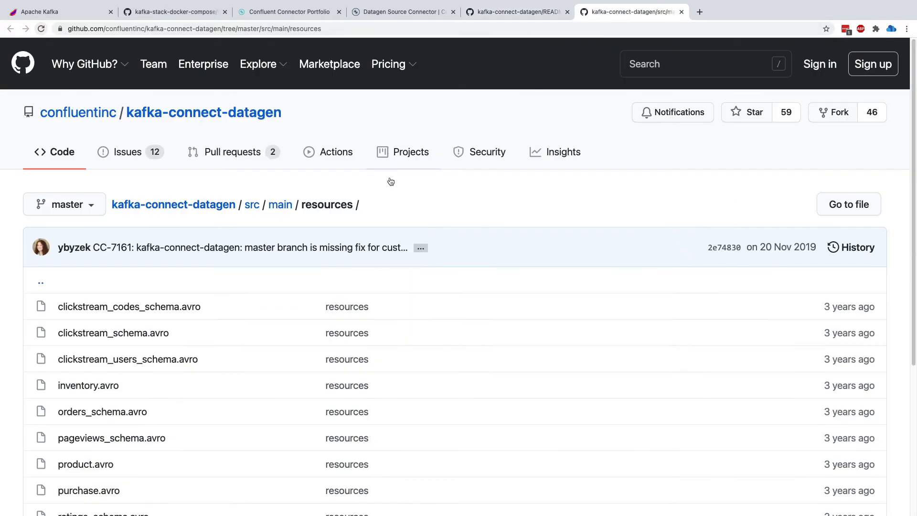
- Scroll through the resources folder's Avro schema files up to users_schema.avro
scroll("down", 3)
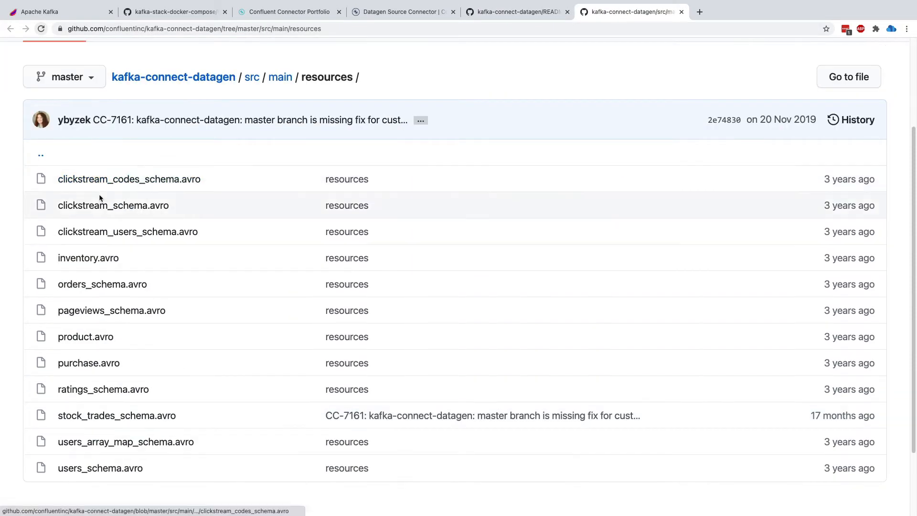
mouse_move(53, 187)
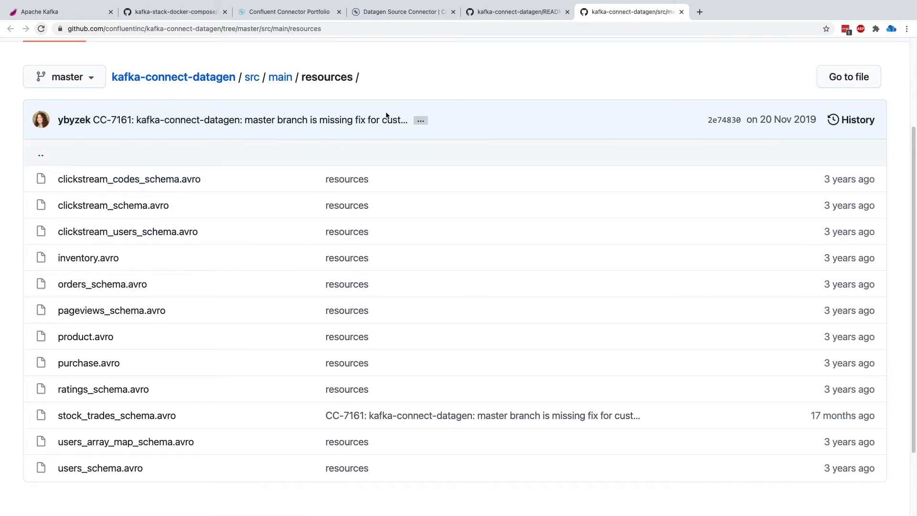
mouse_move(310, 17)
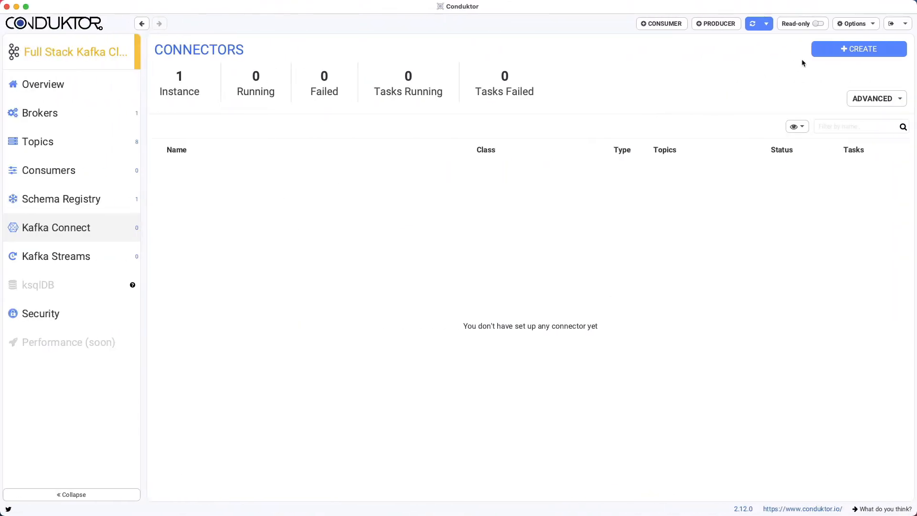
- Start a new connector and pick io.confluent.kafka.connect.datagen.DatagenConnector from the source list
left_click(858, 49)
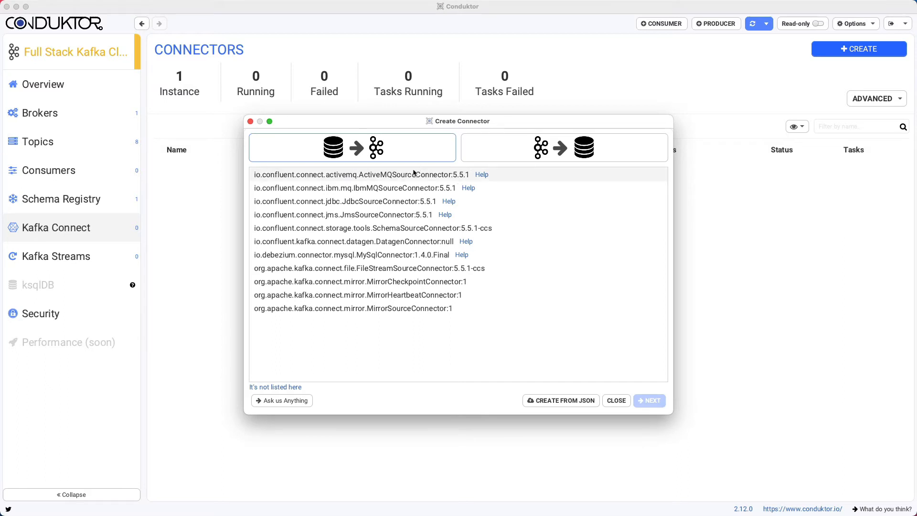
mouse_move(481, 199)
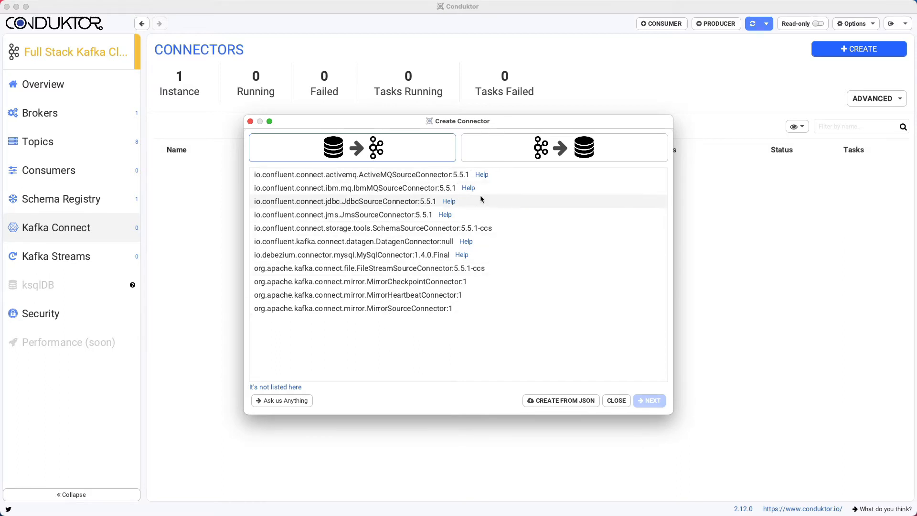
mouse_move(435, 193)
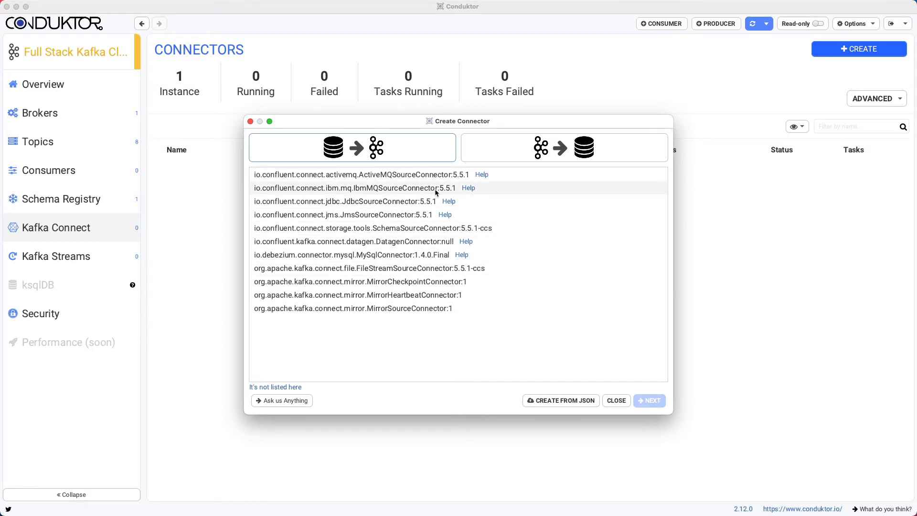
mouse_move(411, 279)
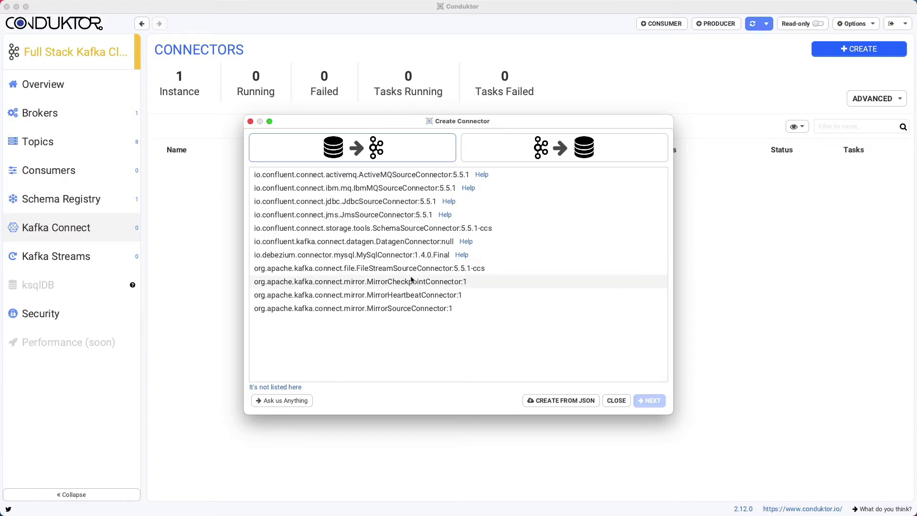
mouse_move(411, 241)
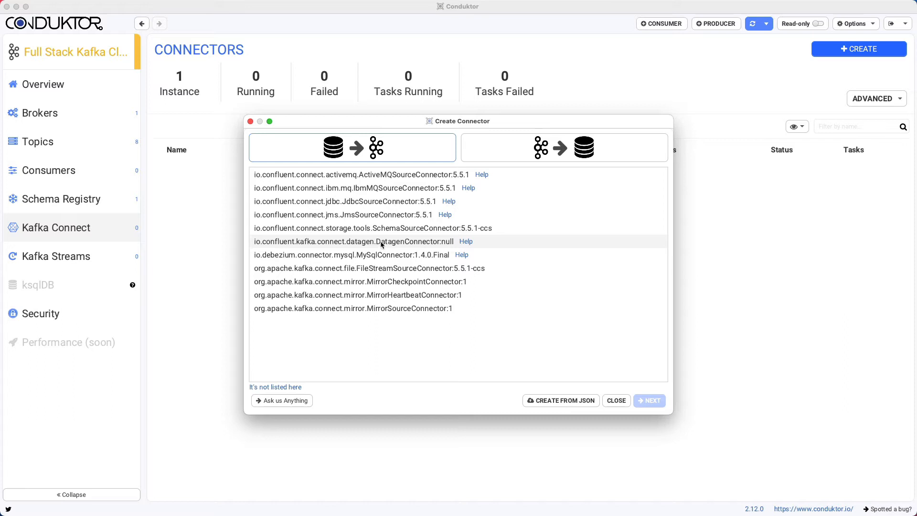
mouse_move(424, 244)
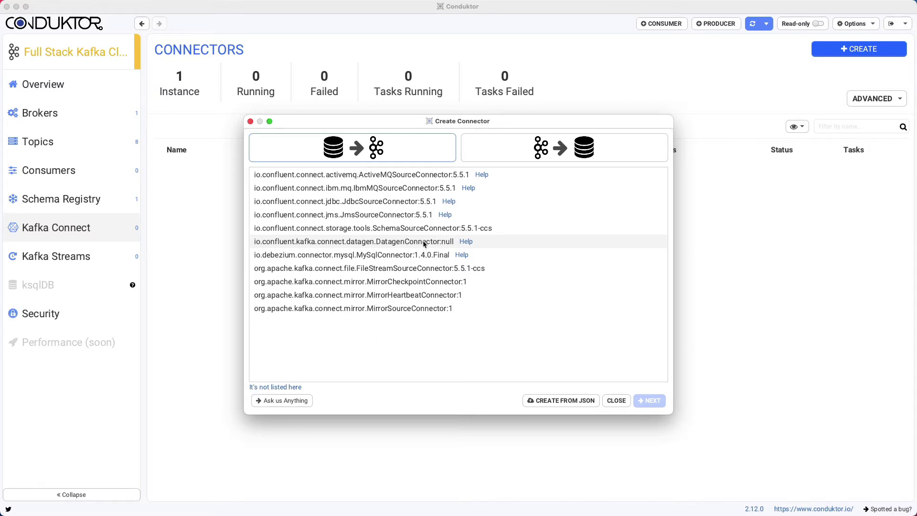
left_click(564, 147)
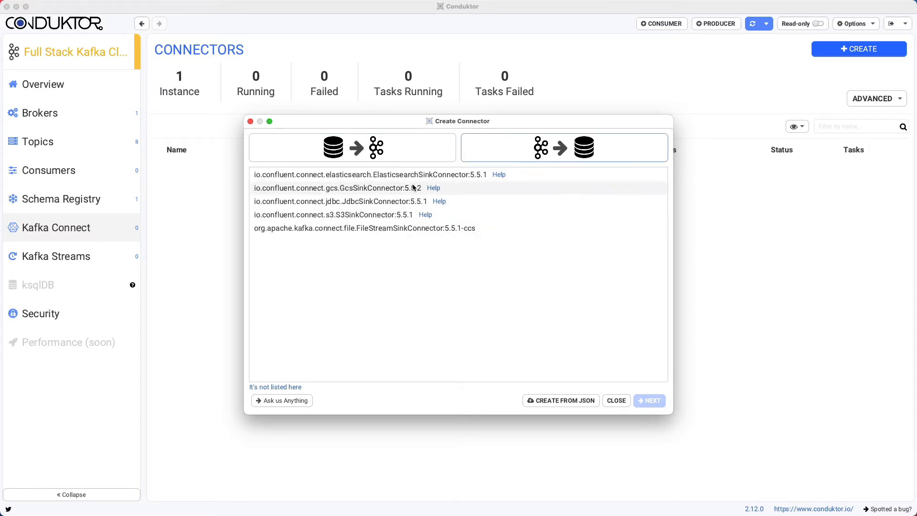
left_click(369, 174)
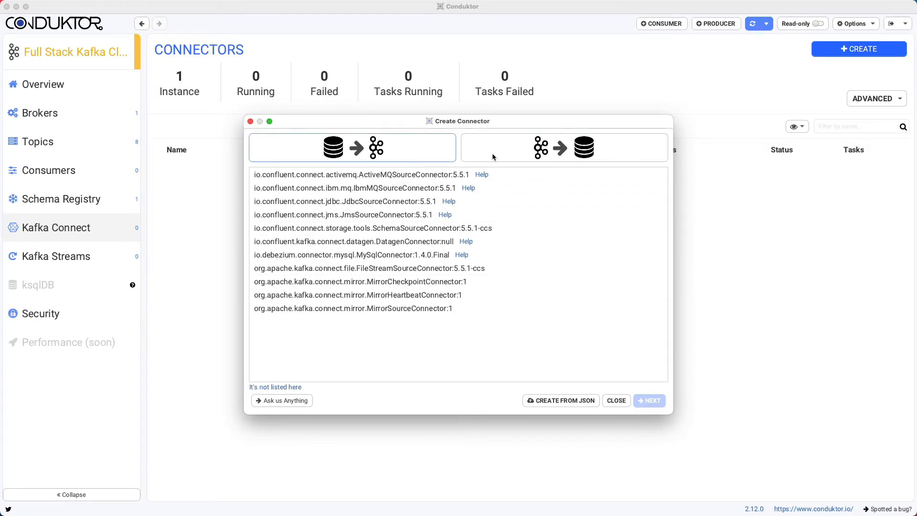
left_click(564, 147)
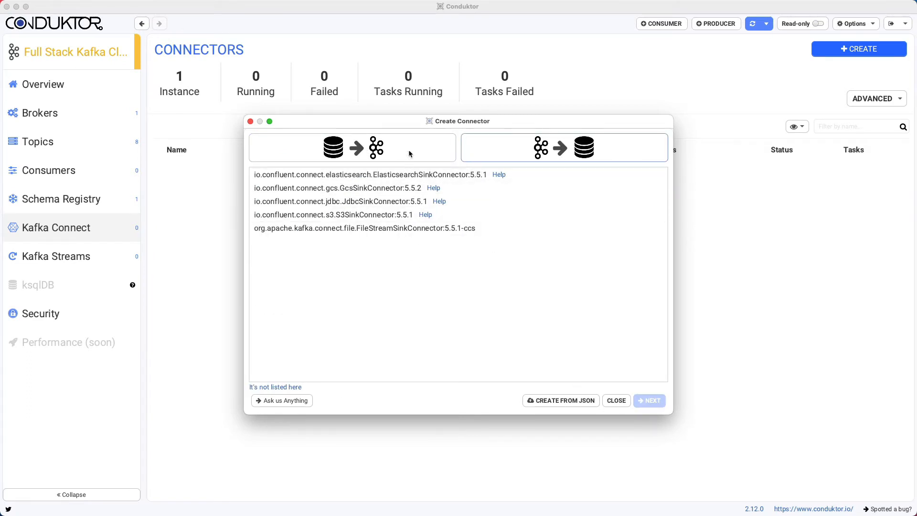
left_click(352, 147)
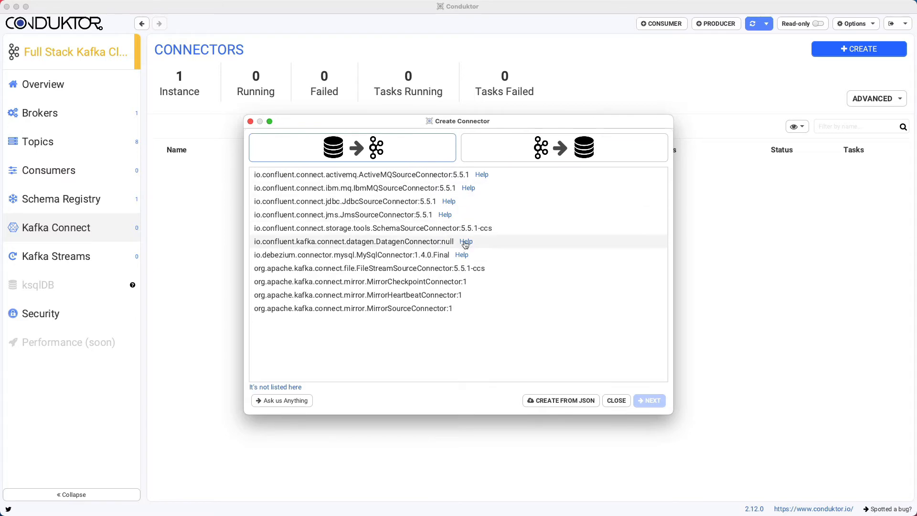
left_click(466, 242)
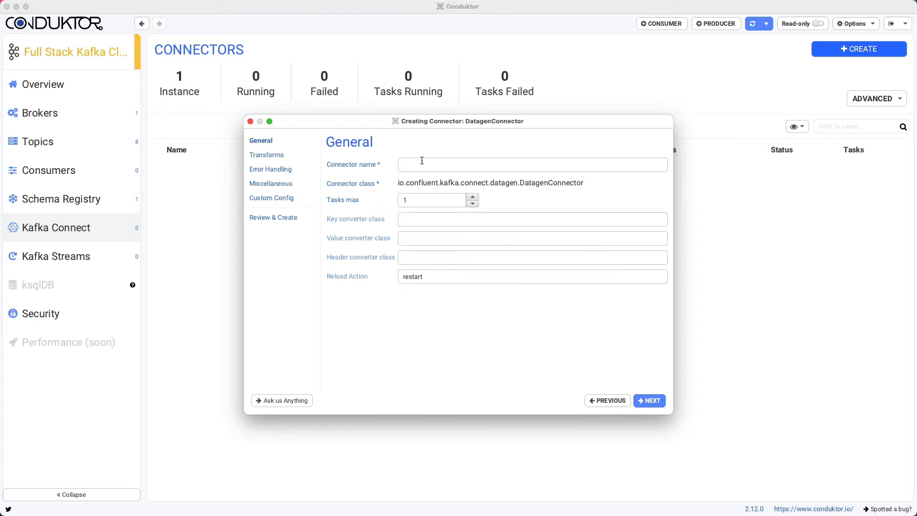
- Name the connector DemoKafkaConnectDatagen in the General settings
type("DemoKafkaConnectDatagen")
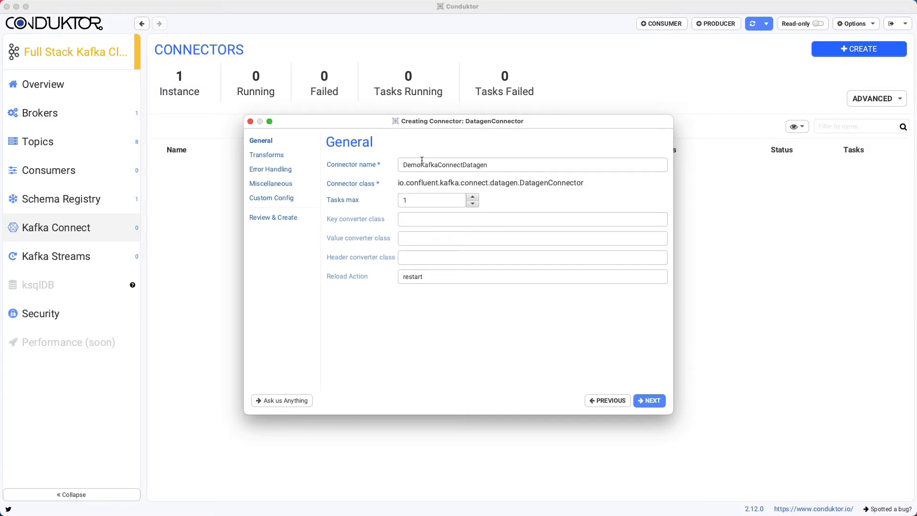
left_click(432, 199)
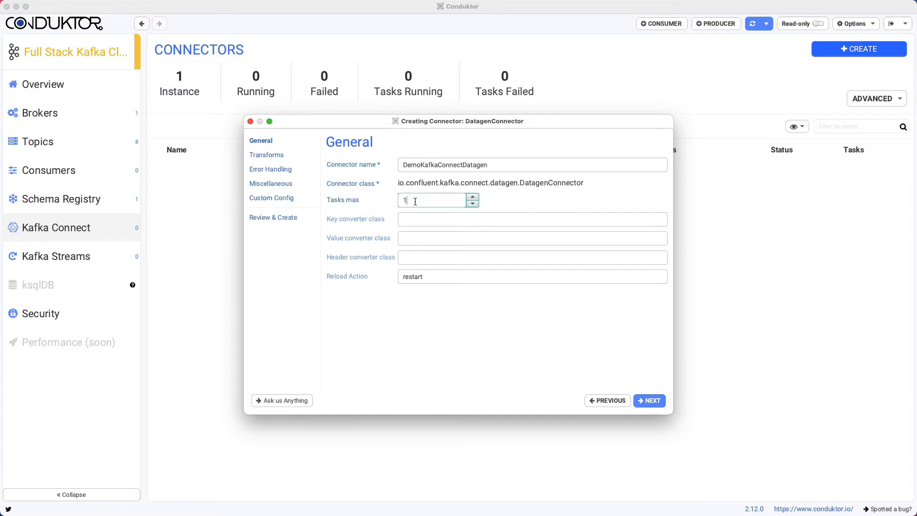
mouse_move(364, 243)
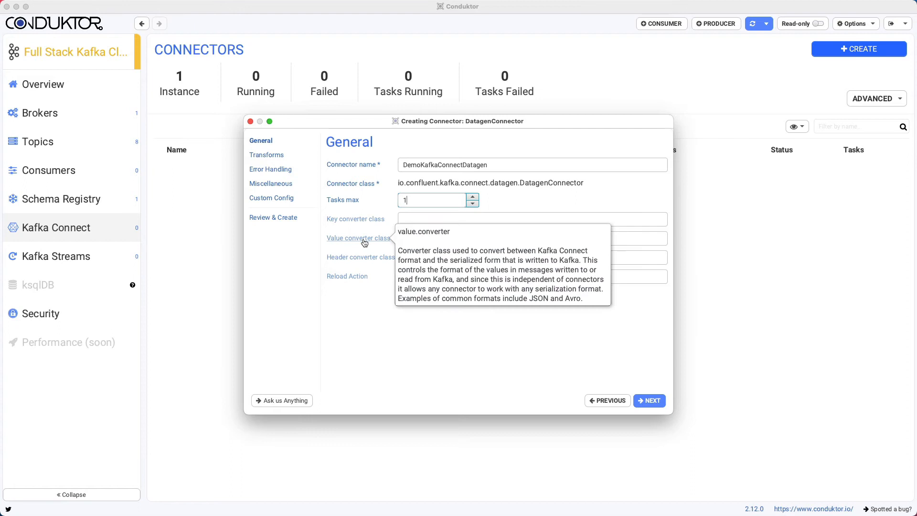
mouse_move(367, 265)
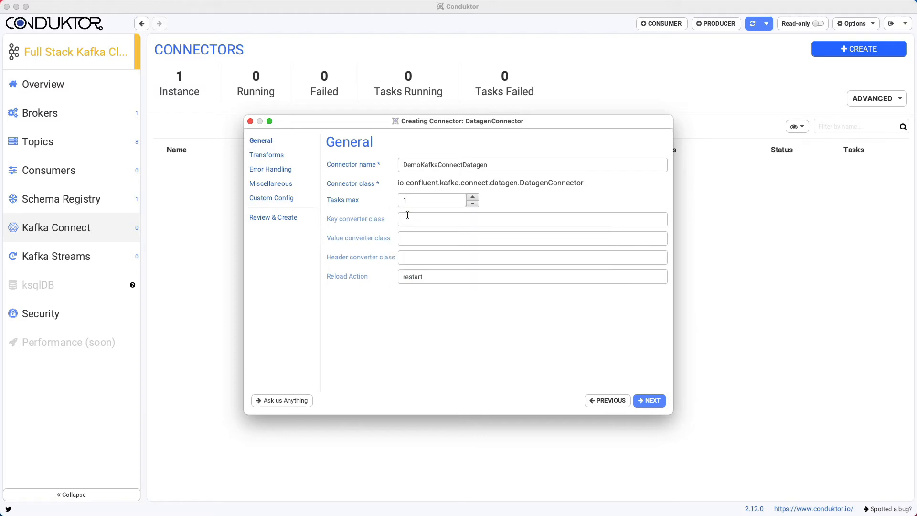
- Advance through Transforms and Error Handling to the Miscellaneous settings
left_click(649, 400)
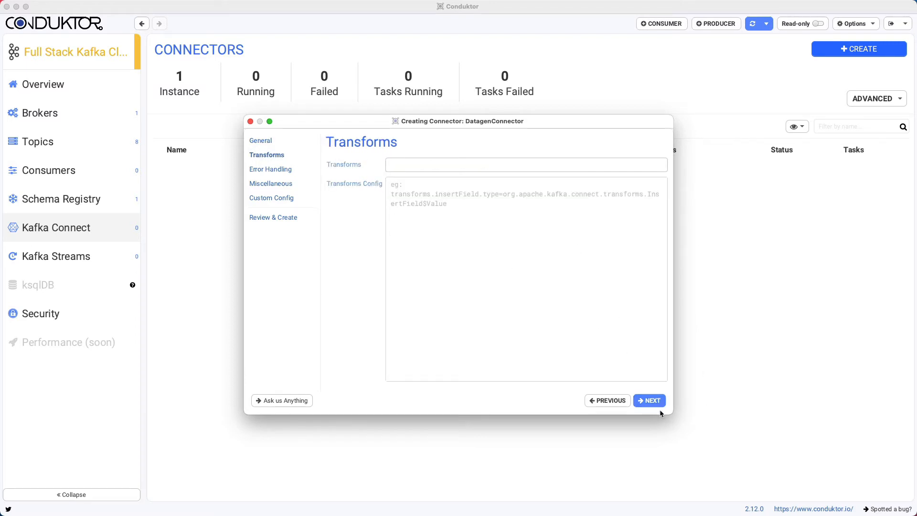
left_click(650, 401)
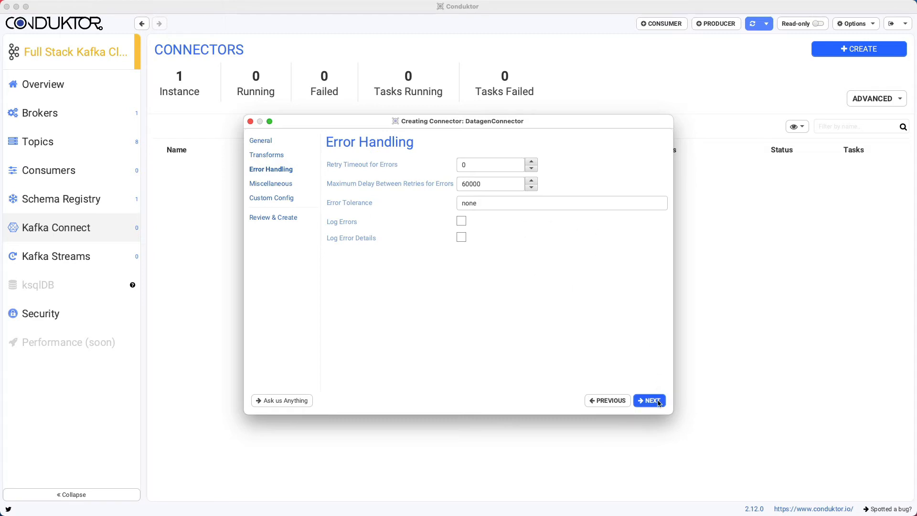
left_click(649, 401)
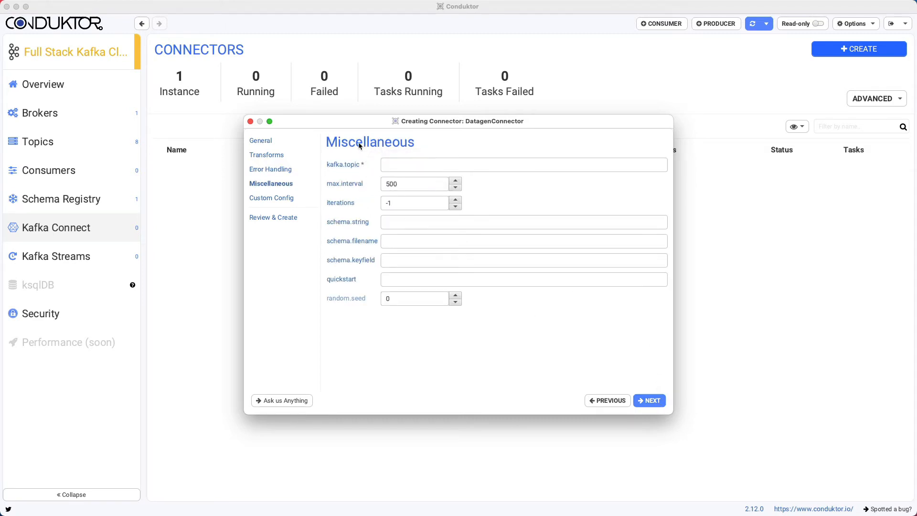
mouse_move(380, 148)
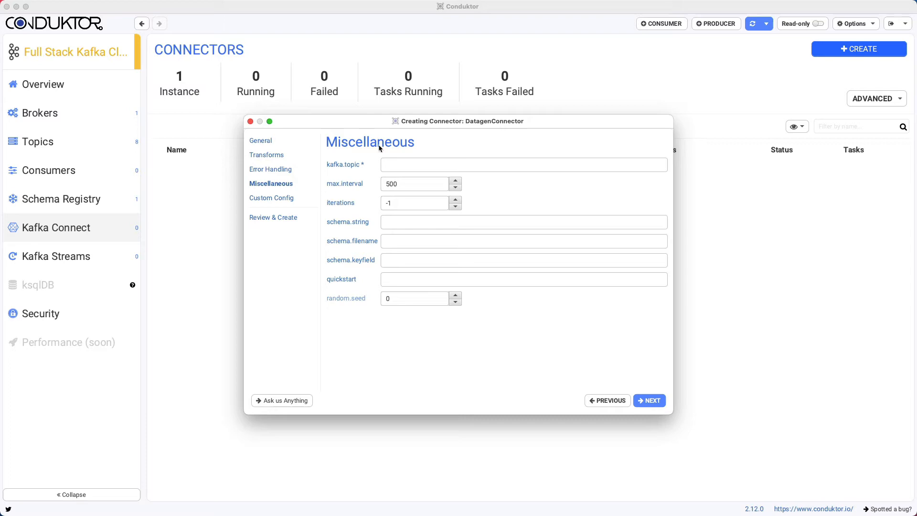
left_click(413, 185)
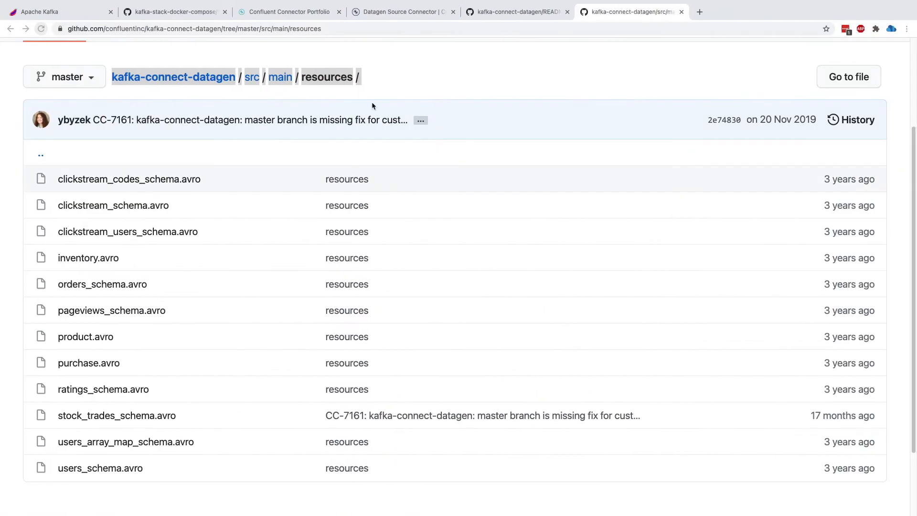
- Review the README's datagen parameters table for kafka.topic, schema options and quickstart
left_click(516, 13)
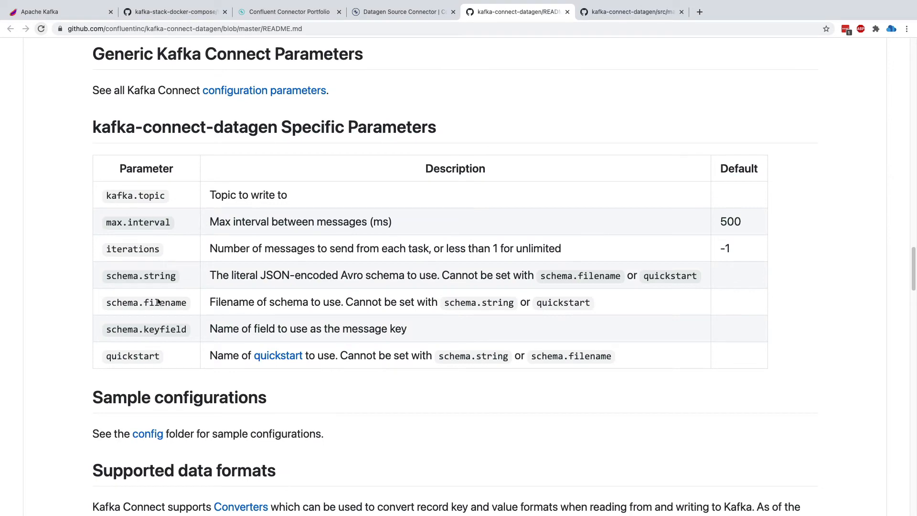
left_click_drag(126, 222, 121, 355)
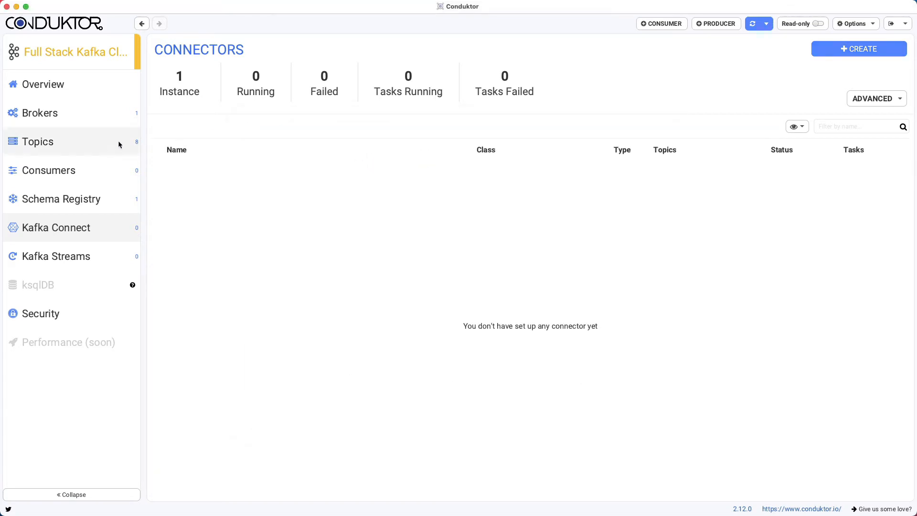
- Create the topic kafka-connect-datagen.avro with 3 partitions
left_click(858, 48)
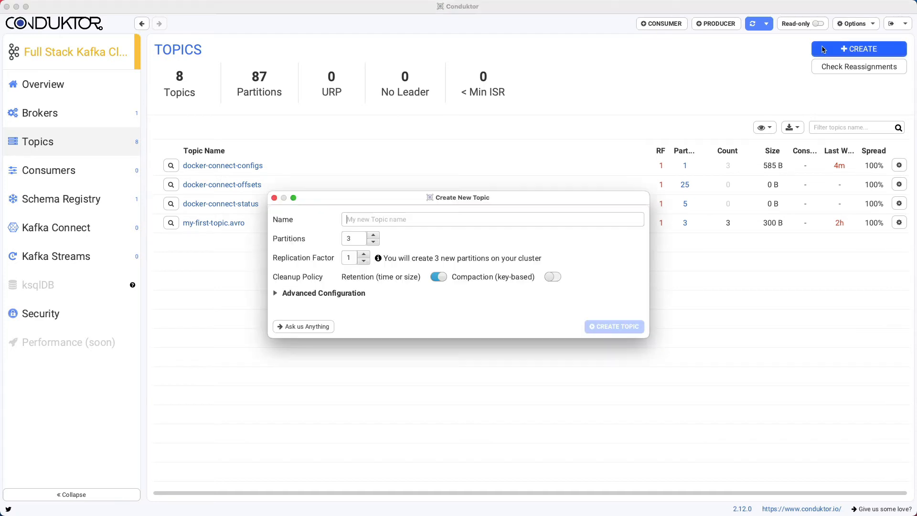
type("k")
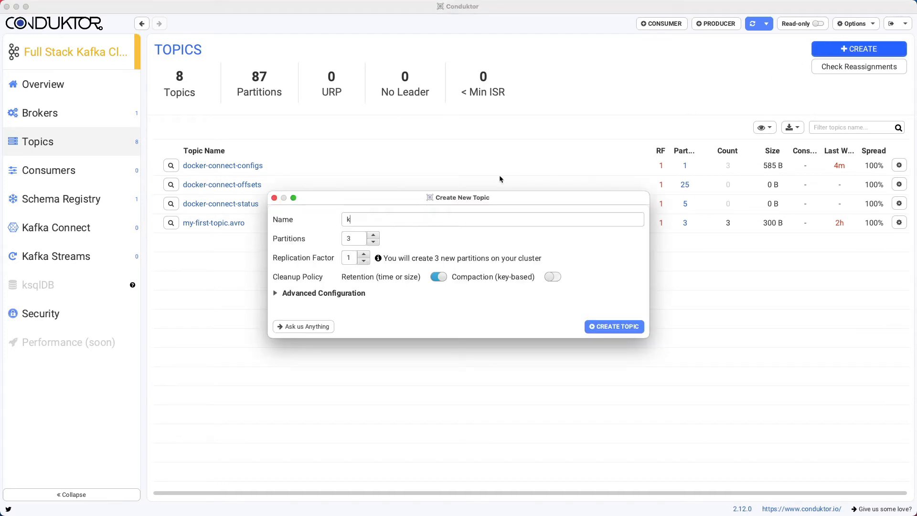
type("afka-connect-datag")
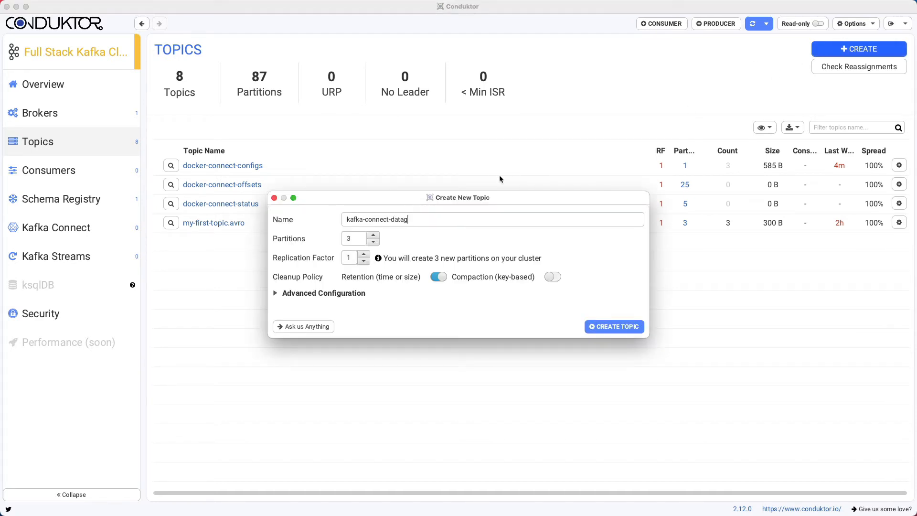
type("en.avro")
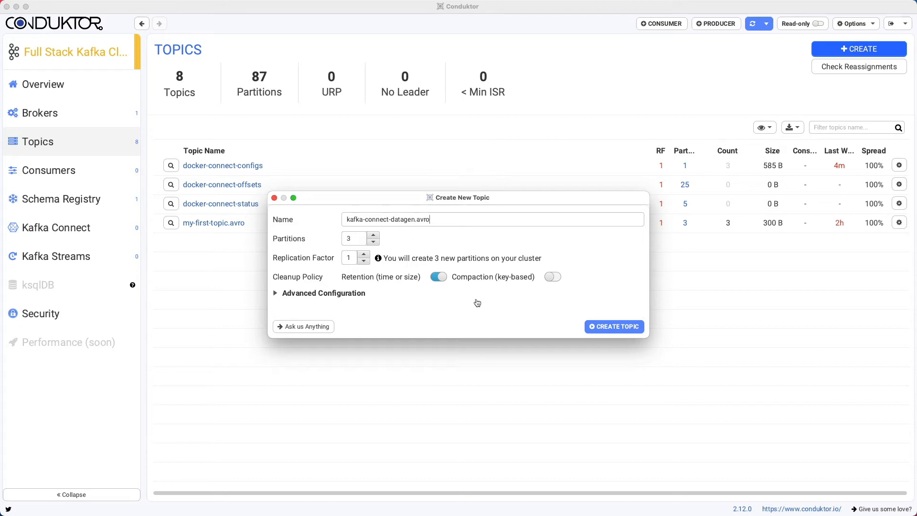
left_click(613, 326)
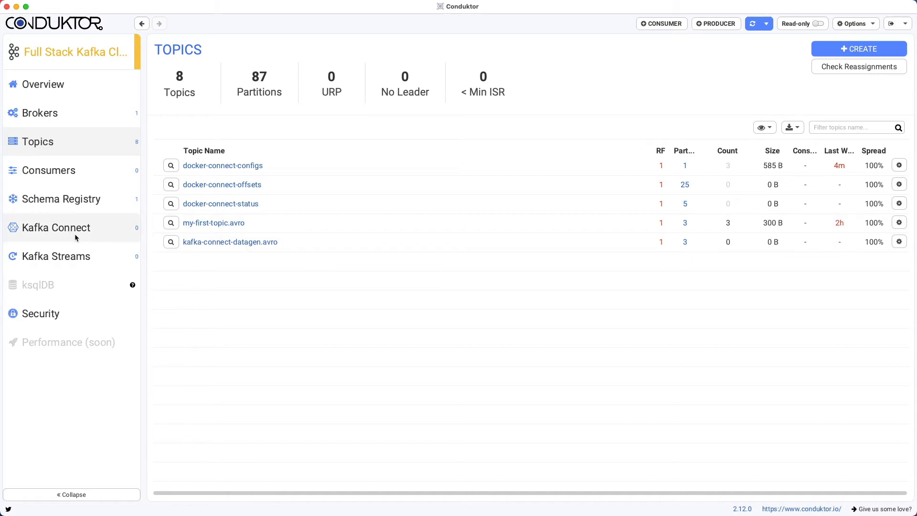
- Go to the Kafka Connect connectors overview to build a new connector
left_click(56, 228)
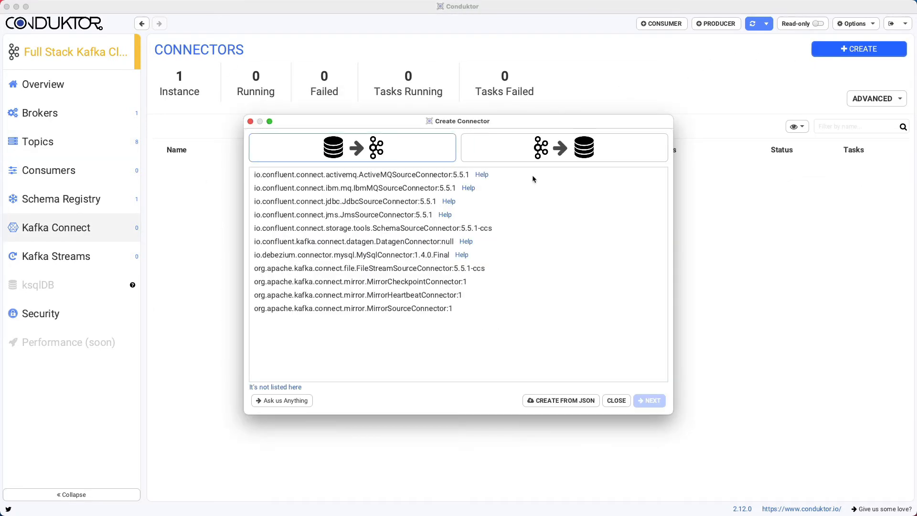
- Start a DatagenConnector and set kafka.topic to kafka-connect-datagen.avro
left_click(354, 241)
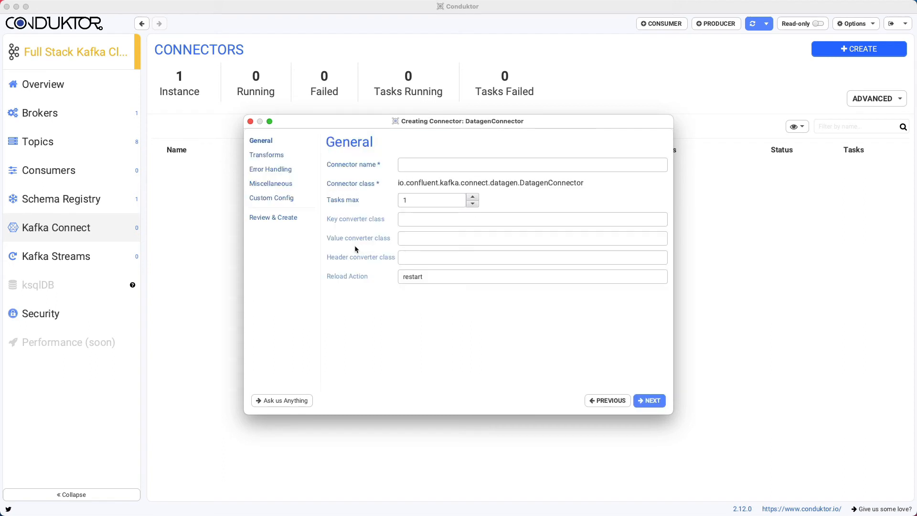
left_click(270, 184)
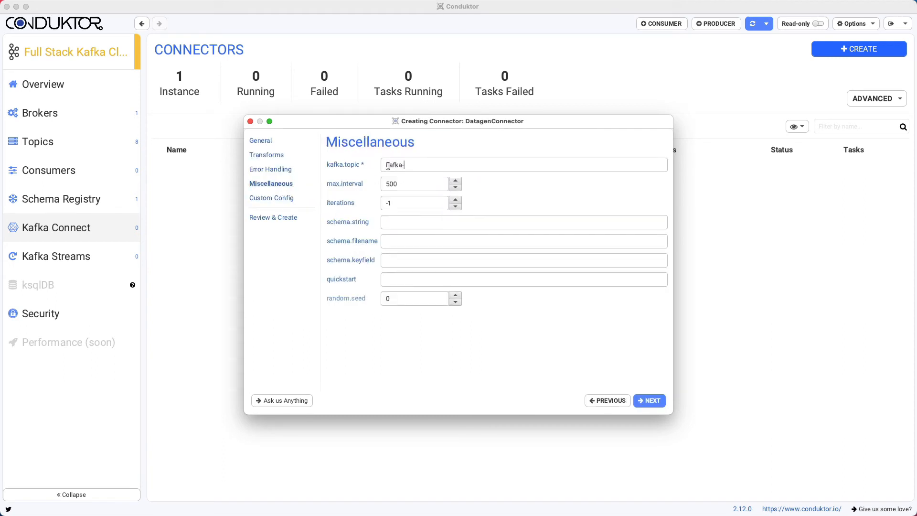
type("connect-datagen")
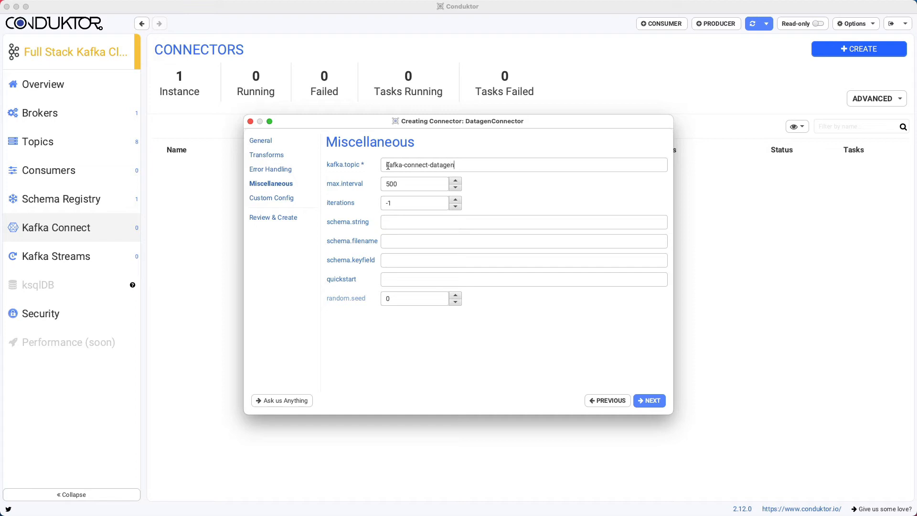
type(".avro")
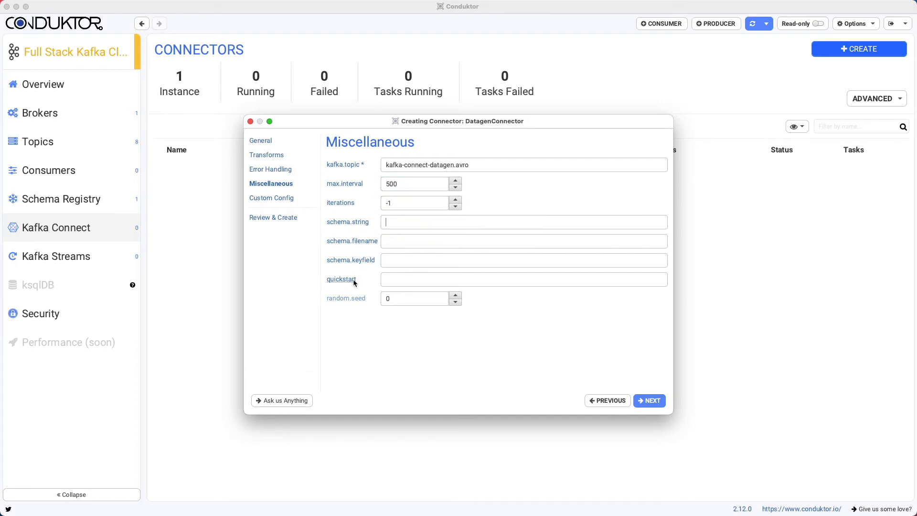
- Set the quickstart to clickstream and advance to the Custom Config step
type("ci")
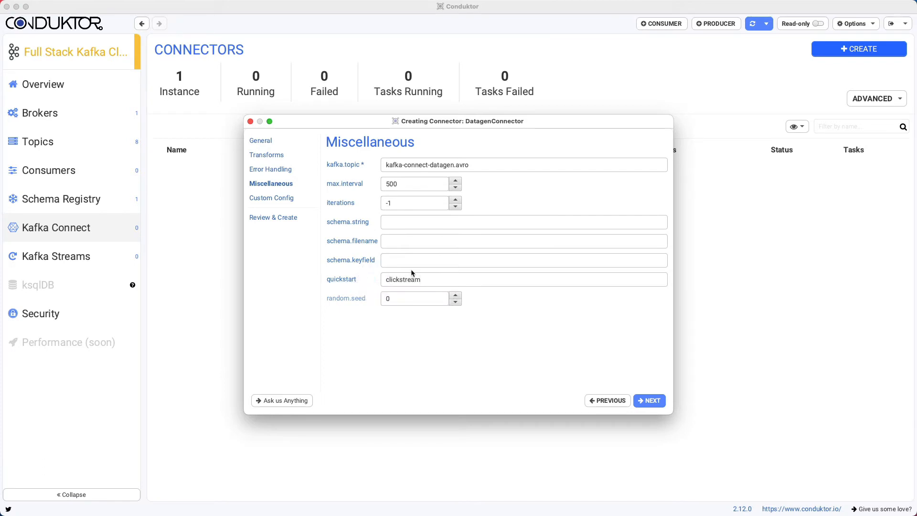
mouse_move(499, 275)
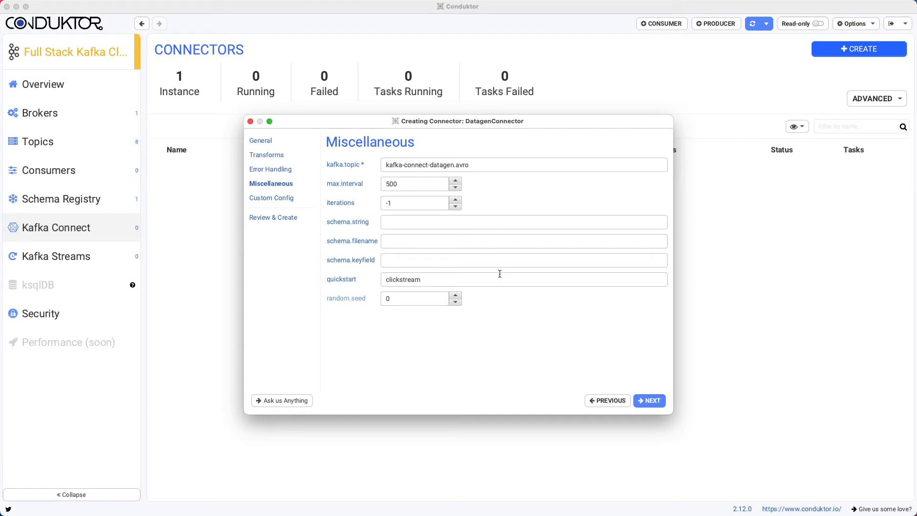
mouse_move(493, 279)
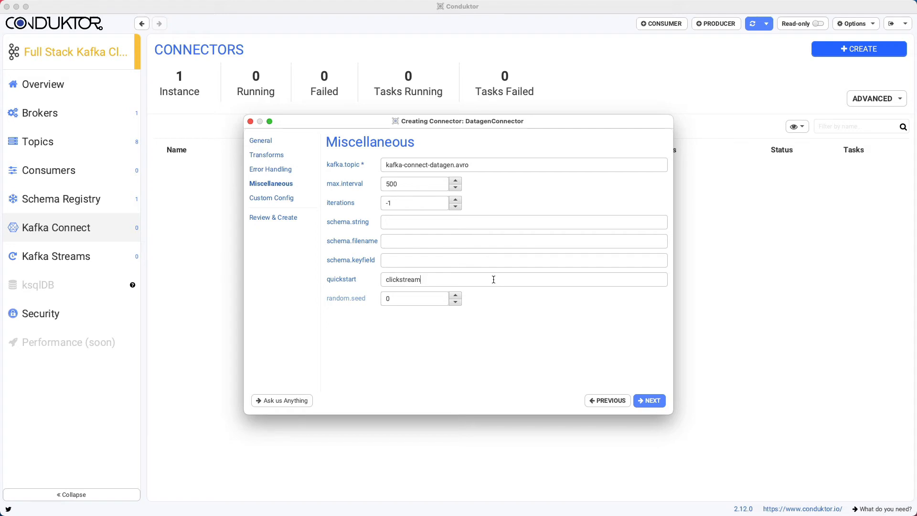
mouse_move(424, 258)
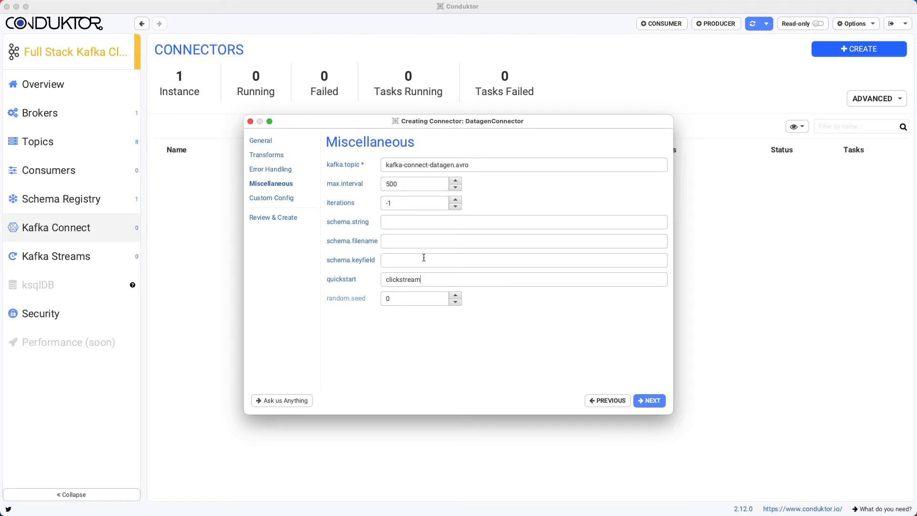
mouse_move(351, 167)
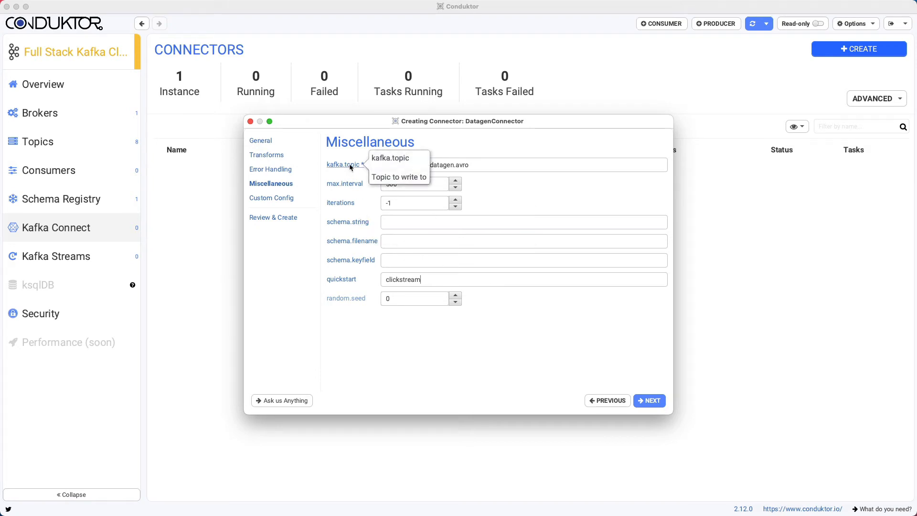
mouse_move(338, 170)
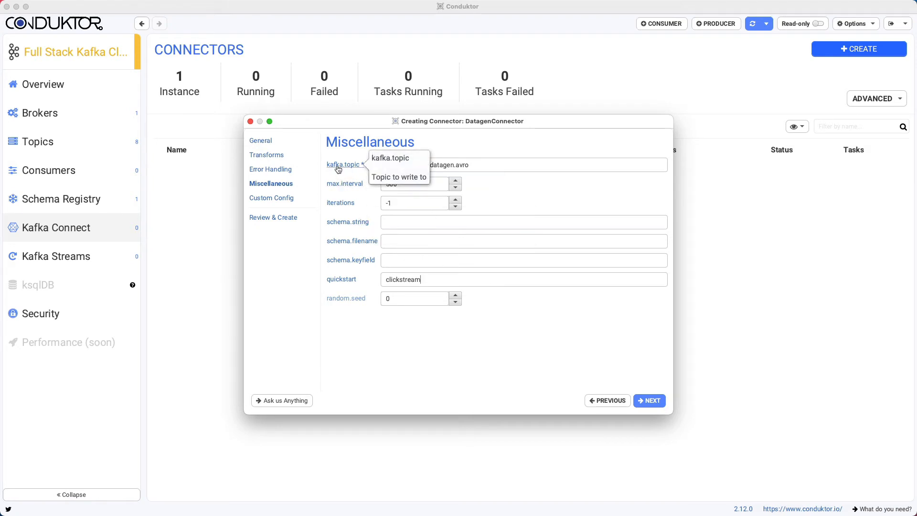
mouse_move(342, 203)
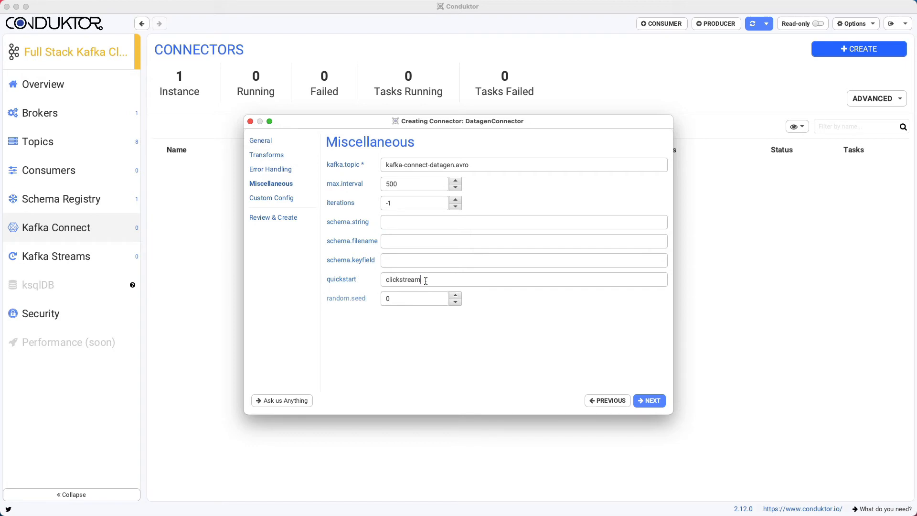
left_click(649, 400)
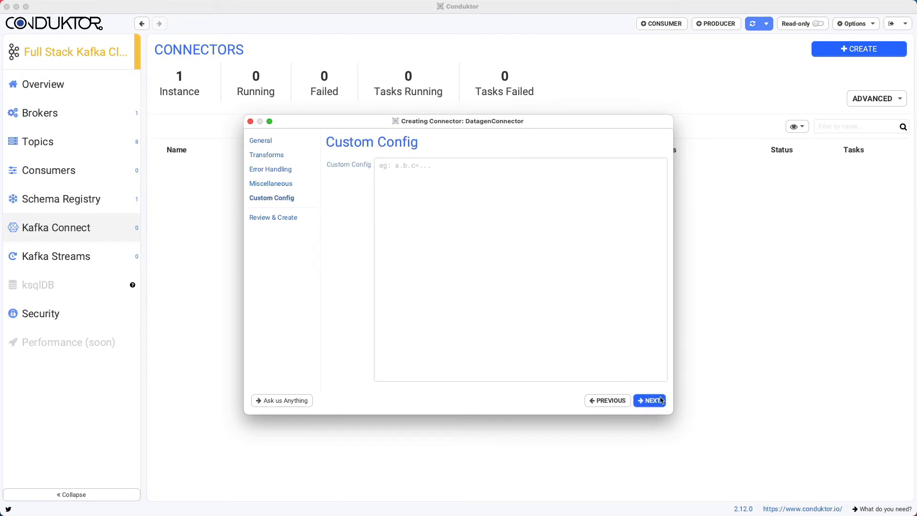
- After the review flags a missing name, name the connector KafkaConnectDemo in General
left_click(652, 401)
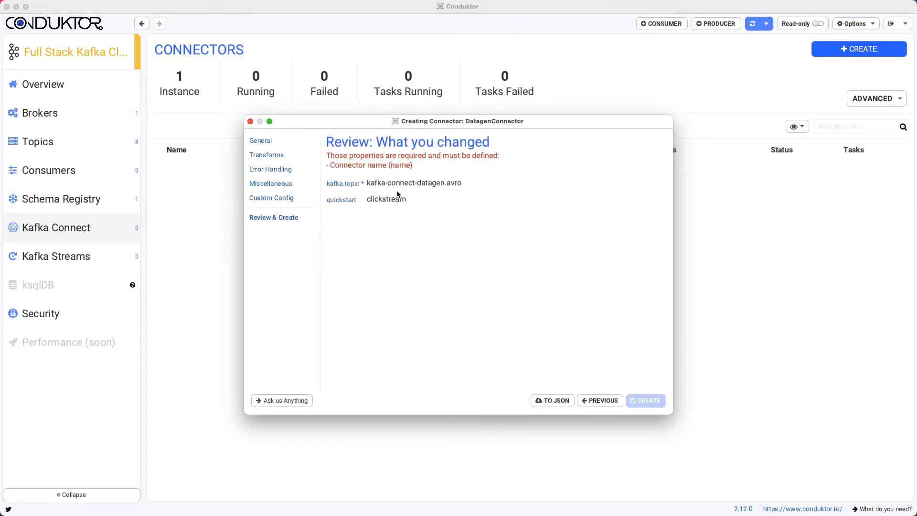
mouse_move(340, 185)
type("k")
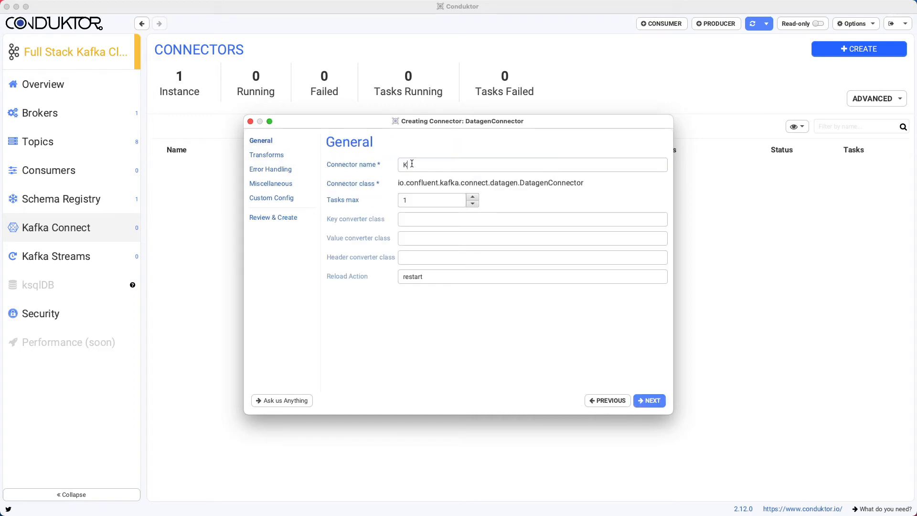
type("afkaConnectDemo")
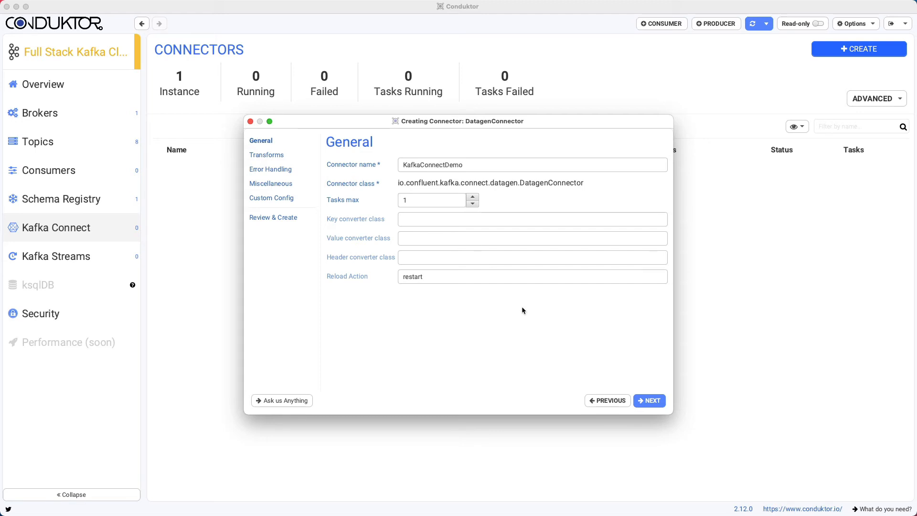
left_click(649, 400)
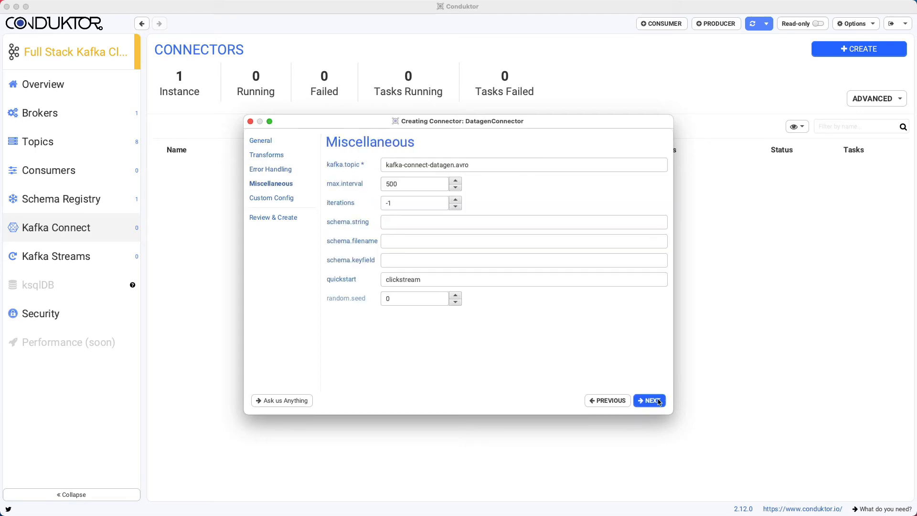
- Create the KafkaConnectDemo connector from the Review page; it shows Running with one task
left_click(650, 400)
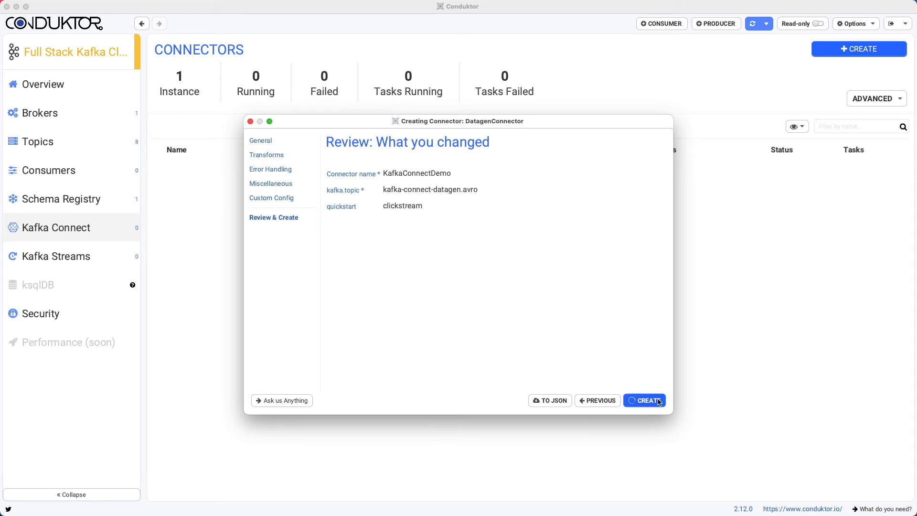
left_click(646, 400)
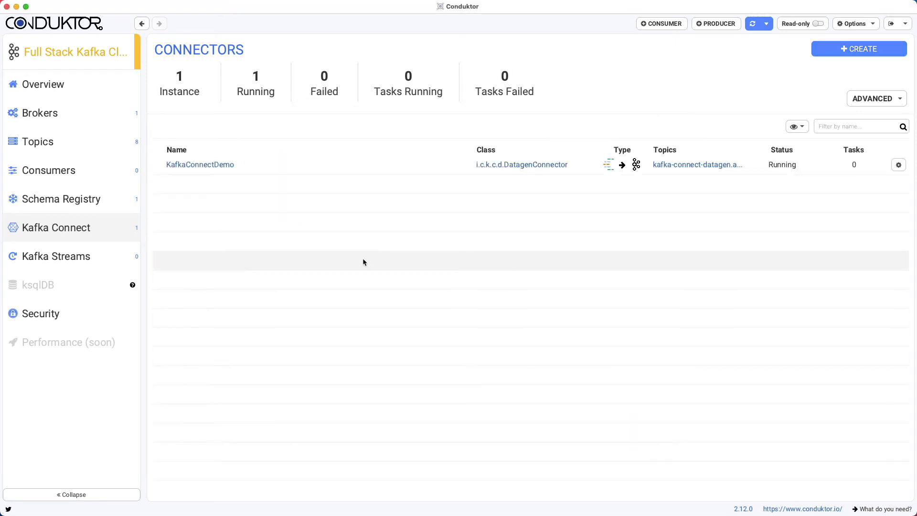
mouse_move(325, 193)
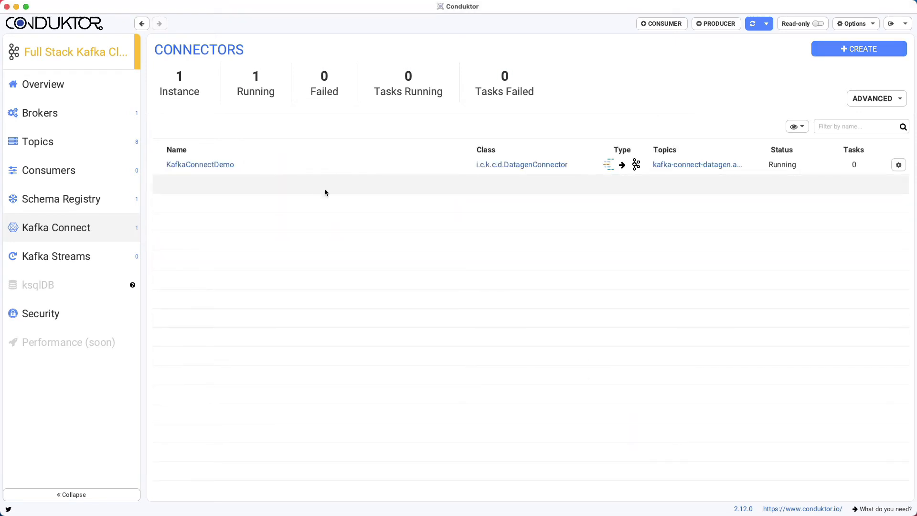
mouse_move(506, 203)
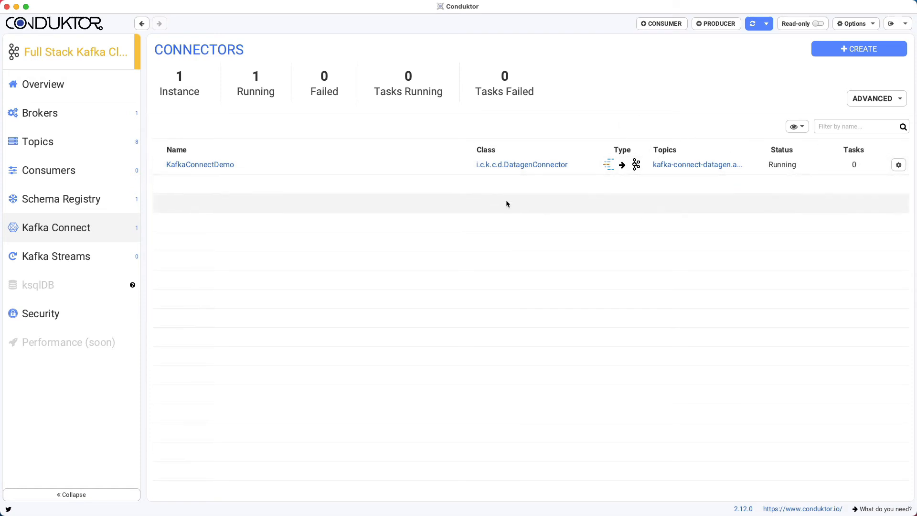
mouse_move(475, 152)
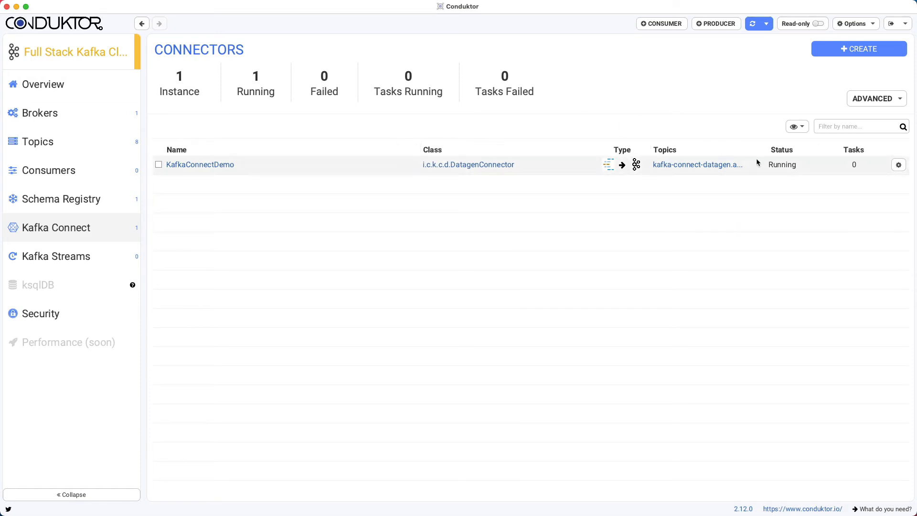
left_click(752, 23)
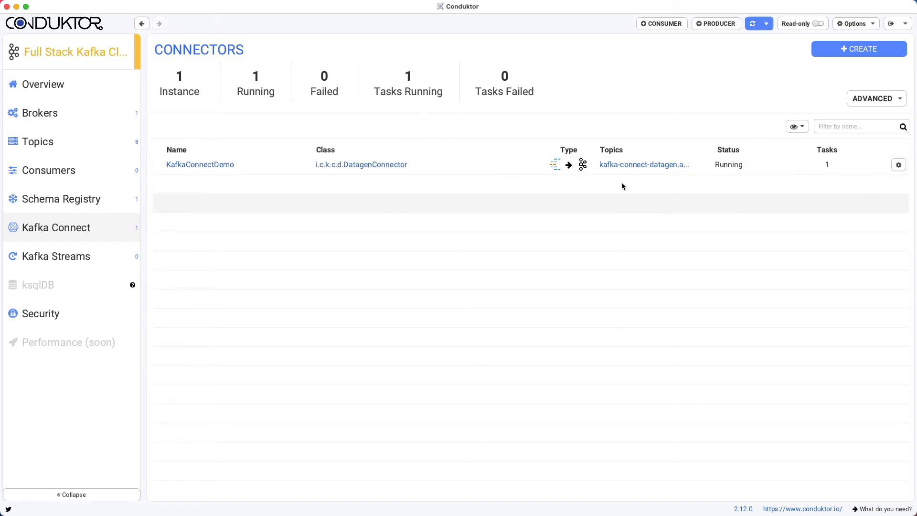
mouse_move(644, 84)
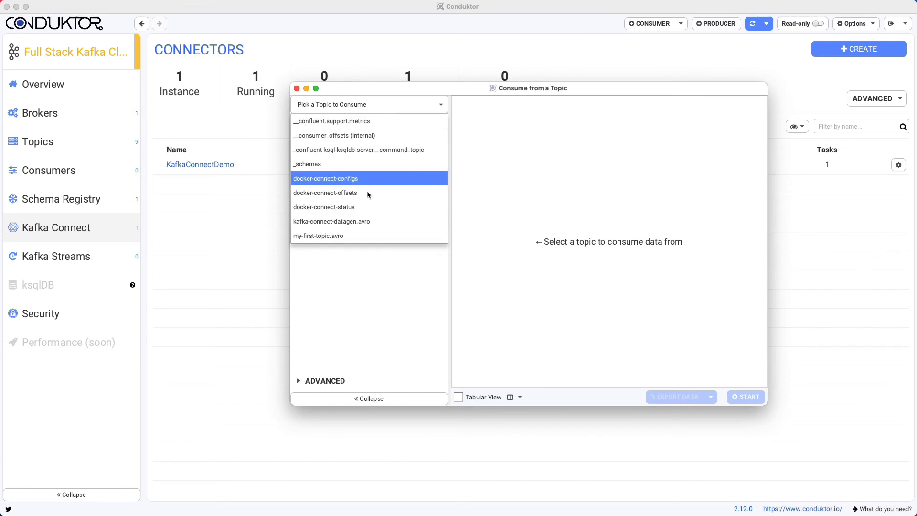
- Start a consumer reading records from kafka-connect-datagen.avro
left_click(331, 222)
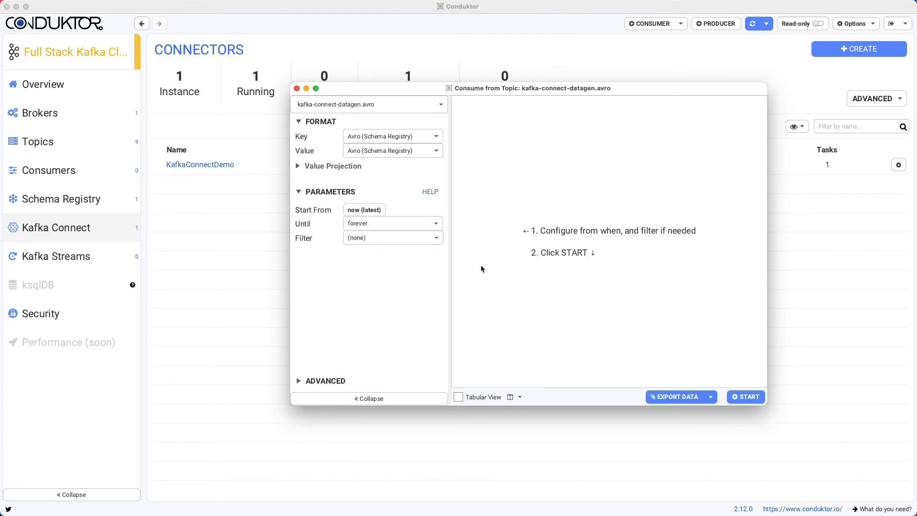
left_click(746, 397)
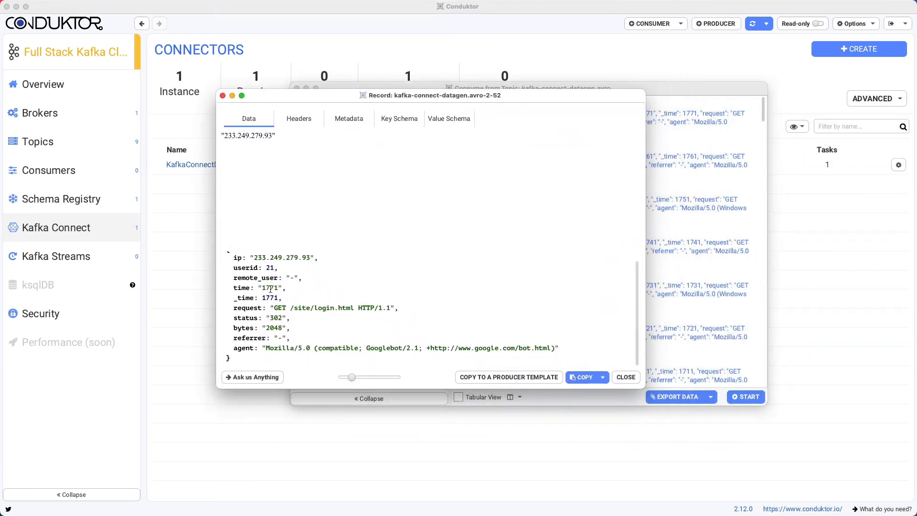
- Look through the record's clickstream fields such as time and userid
double_click(247, 135)
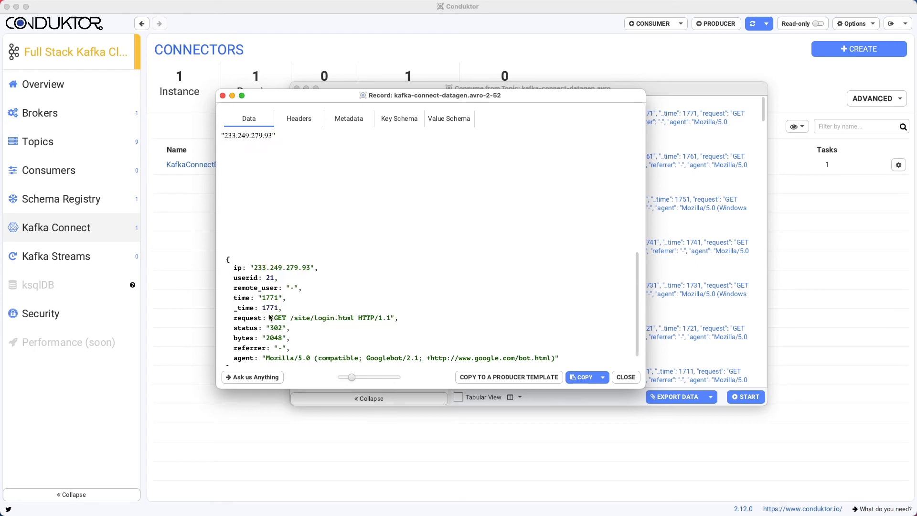
double_click(244, 277)
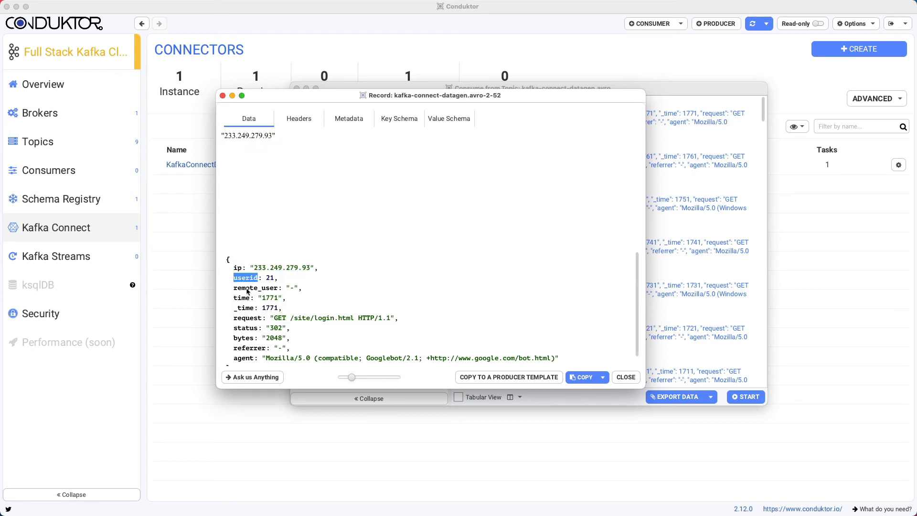
double_click(246, 328)
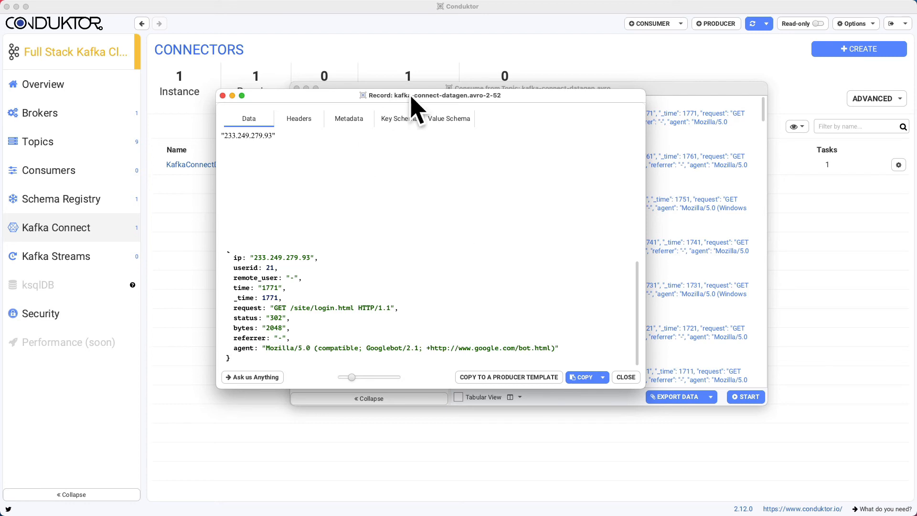
mouse_move(638, 378)
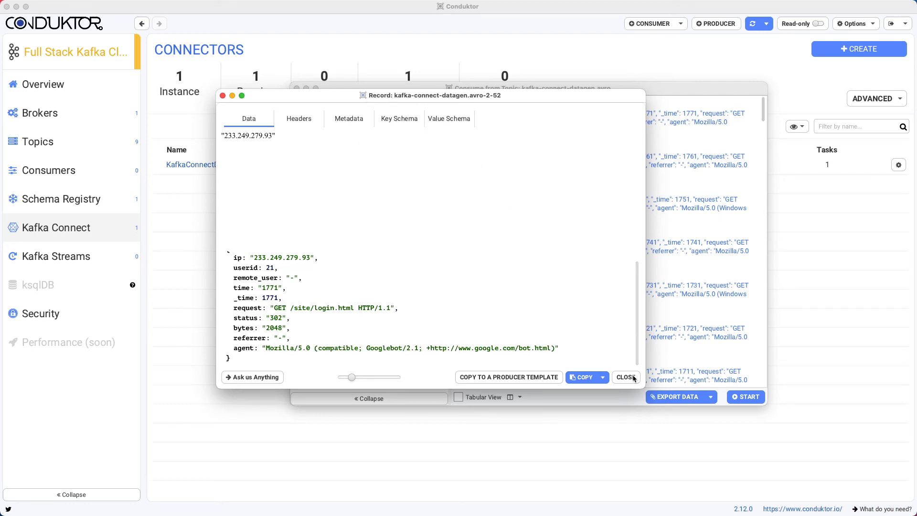
- Review the record's key schema and value schema, then close the record viewer
left_click(400, 118)
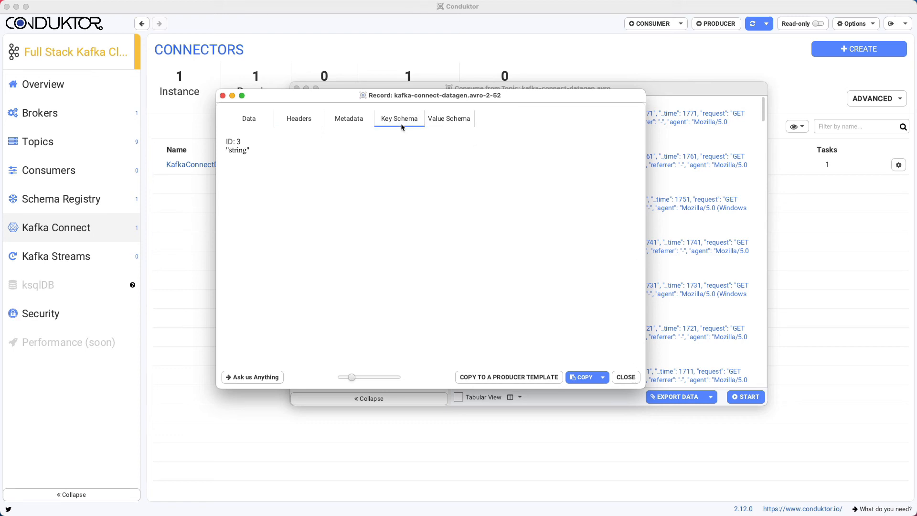
left_click(449, 118)
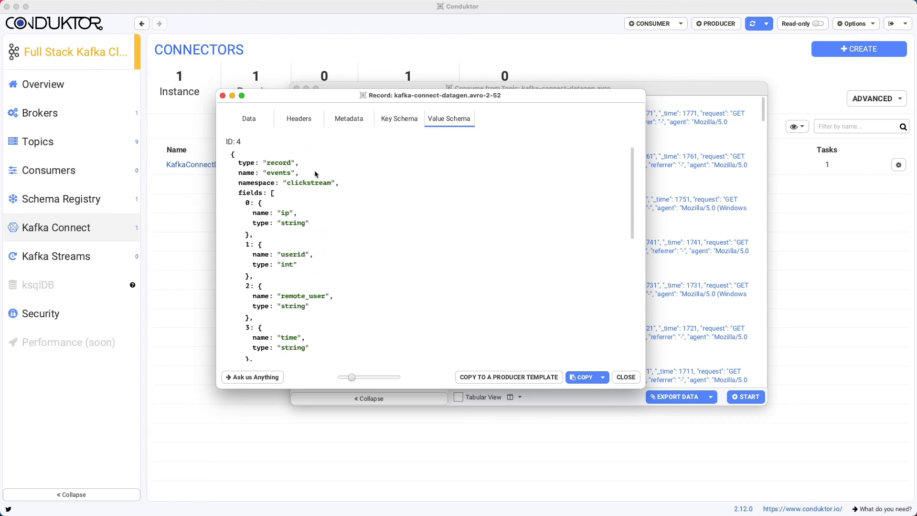
left_click(626, 378)
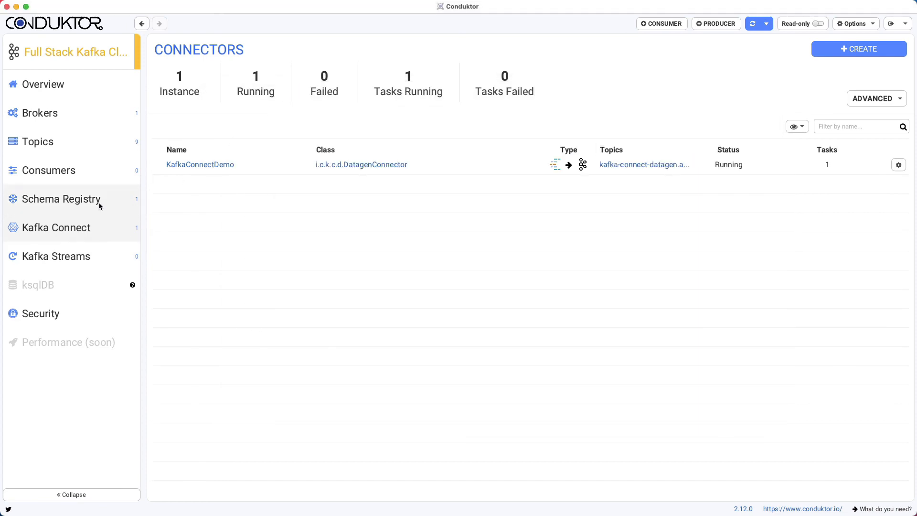
left_click(61, 199)
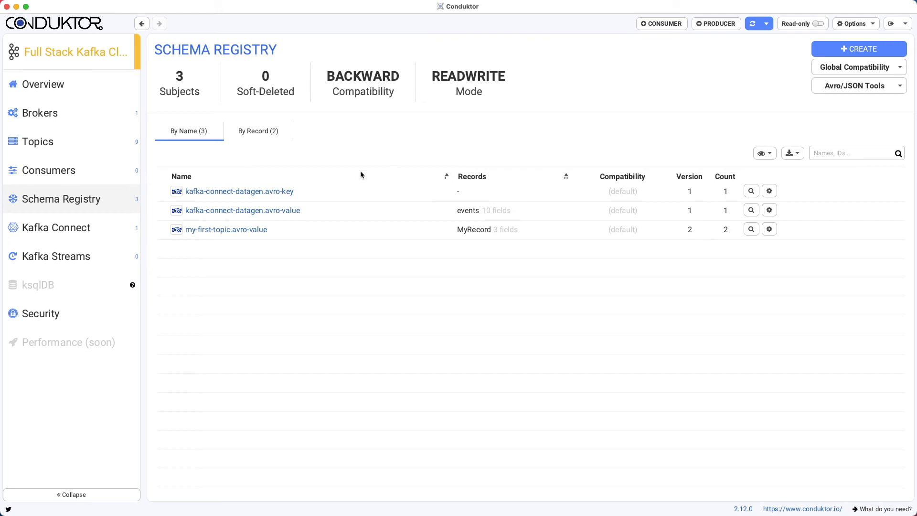
mouse_move(237, 214)
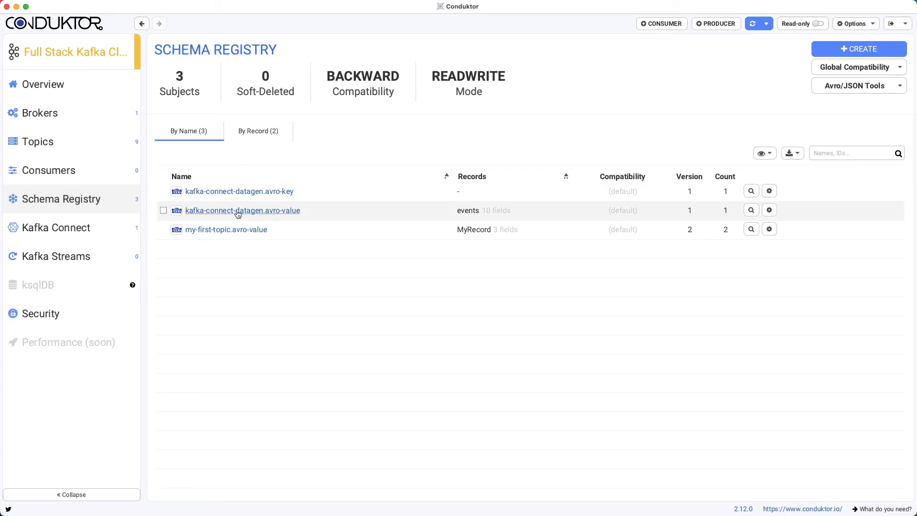
mouse_move(281, 216)
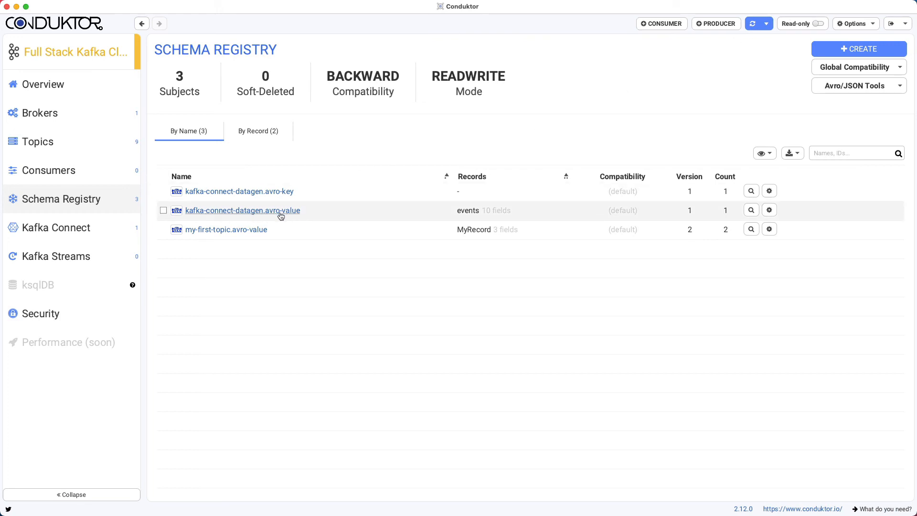
left_click(243, 210)
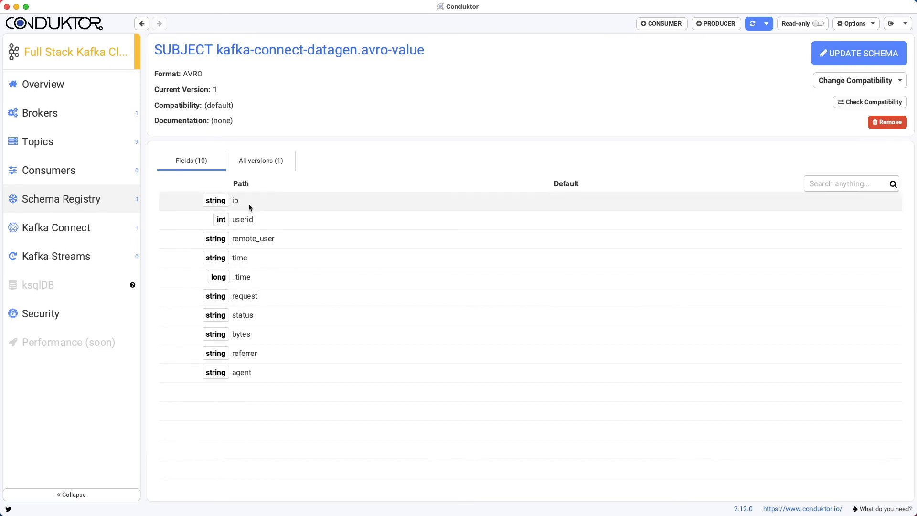
left_click(259, 160)
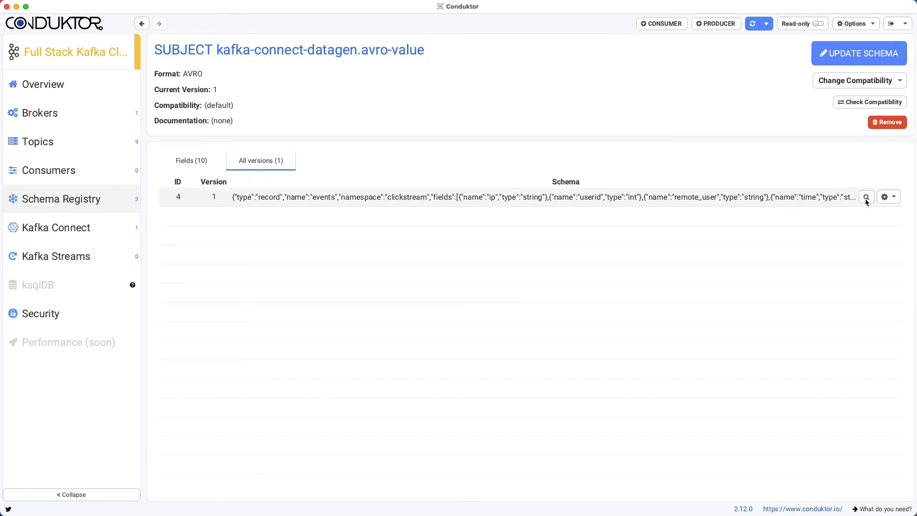
left_click(866, 197)
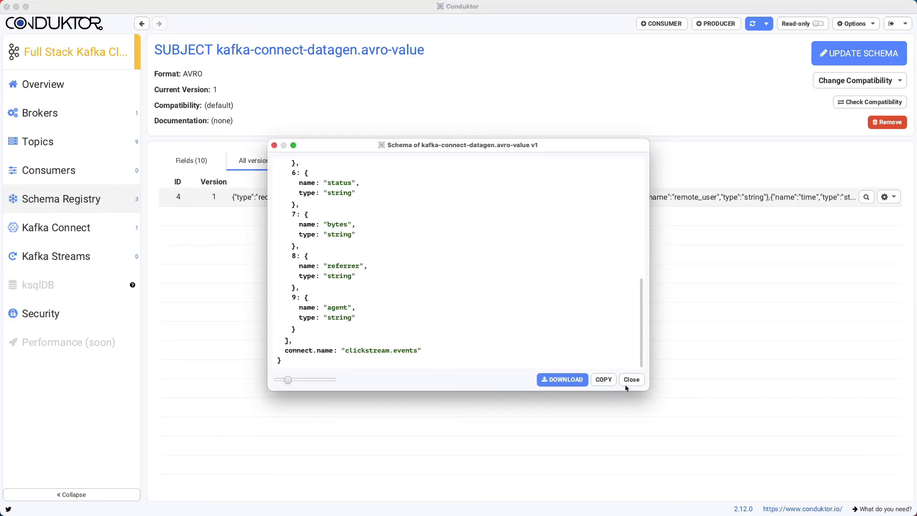
left_click(631, 379)
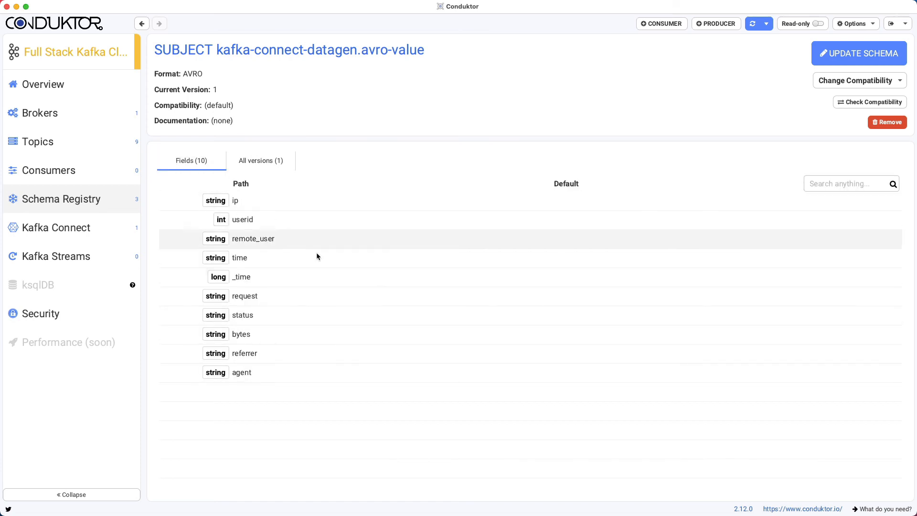
left_click(56, 227)
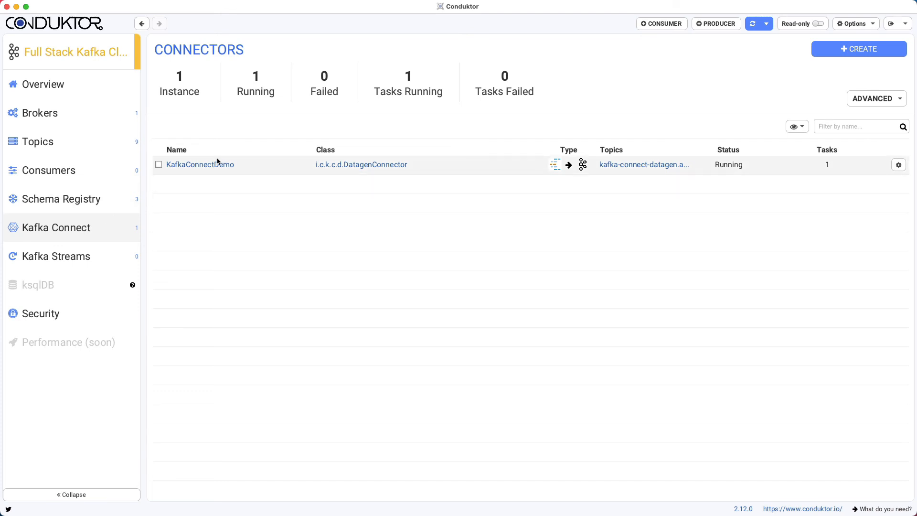
- View KafkaConnectDemo's details, its Topics list and its Configuration settings
left_click(199, 164)
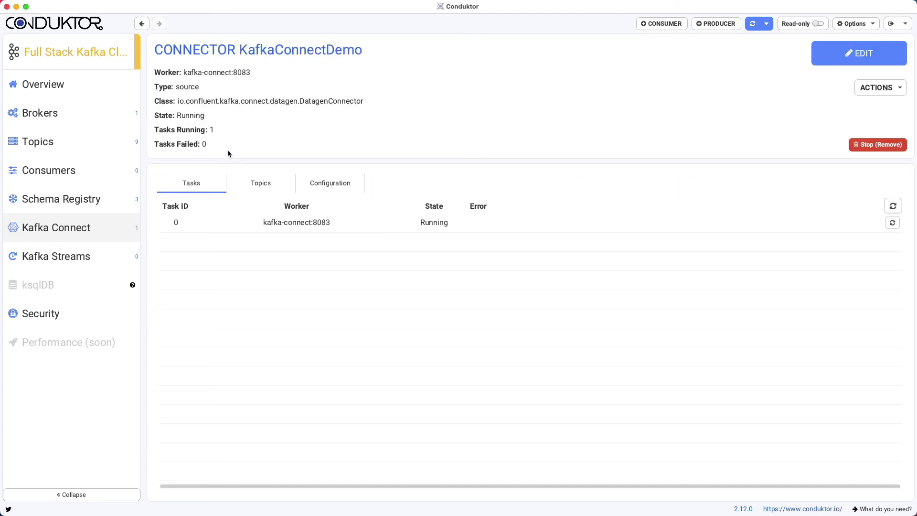
mouse_move(261, 222)
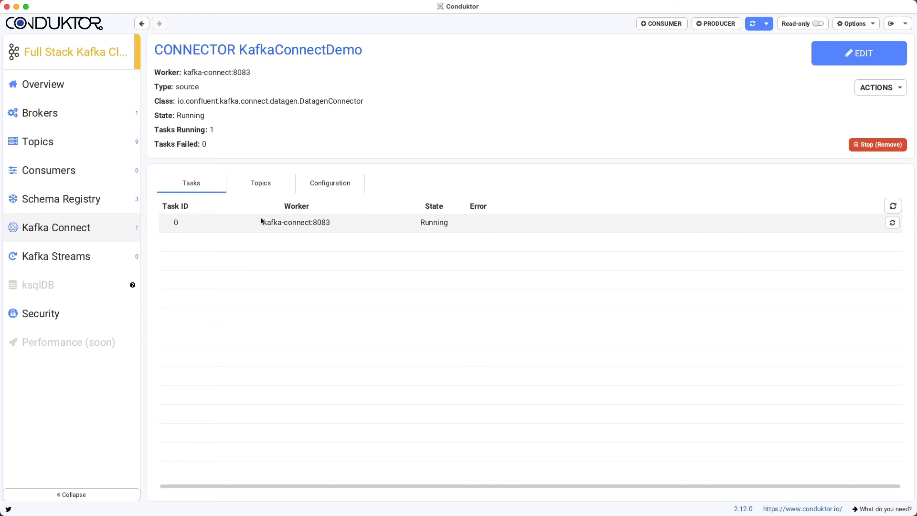
mouse_move(323, 227)
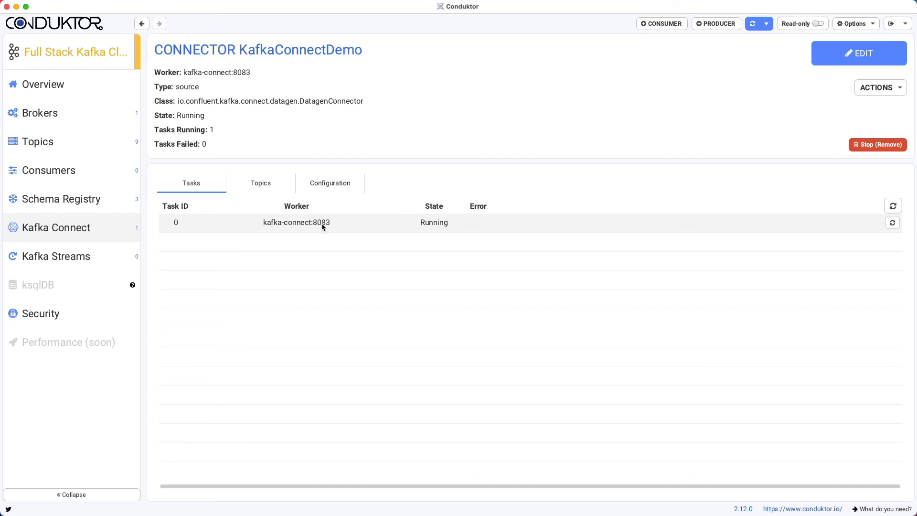
mouse_move(421, 227)
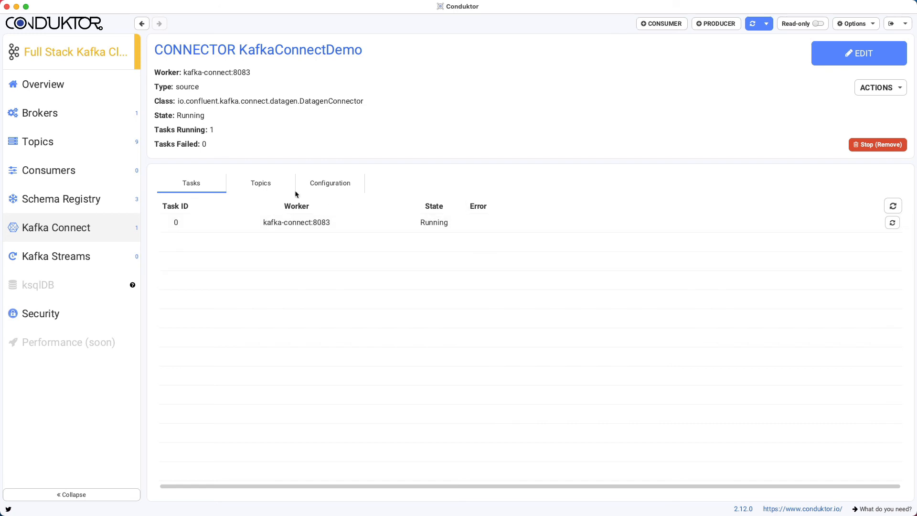
left_click(260, 183)
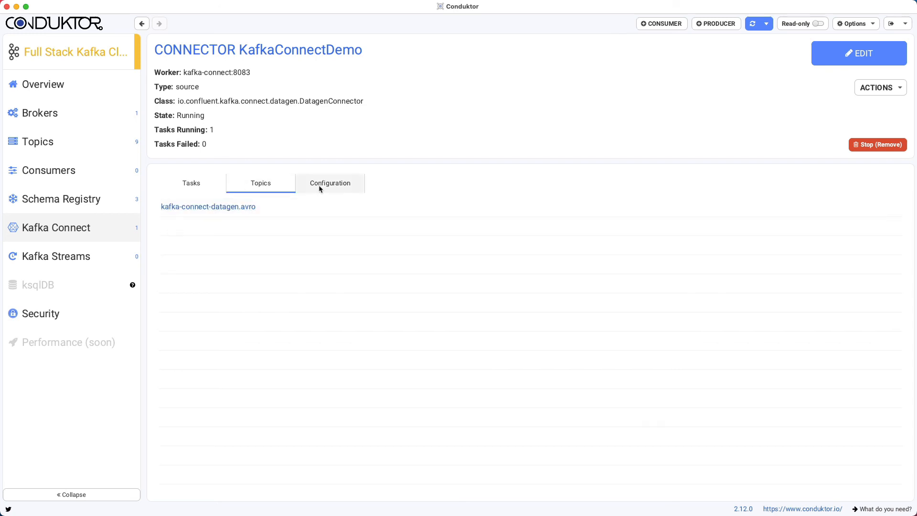
left_click(329, 183)
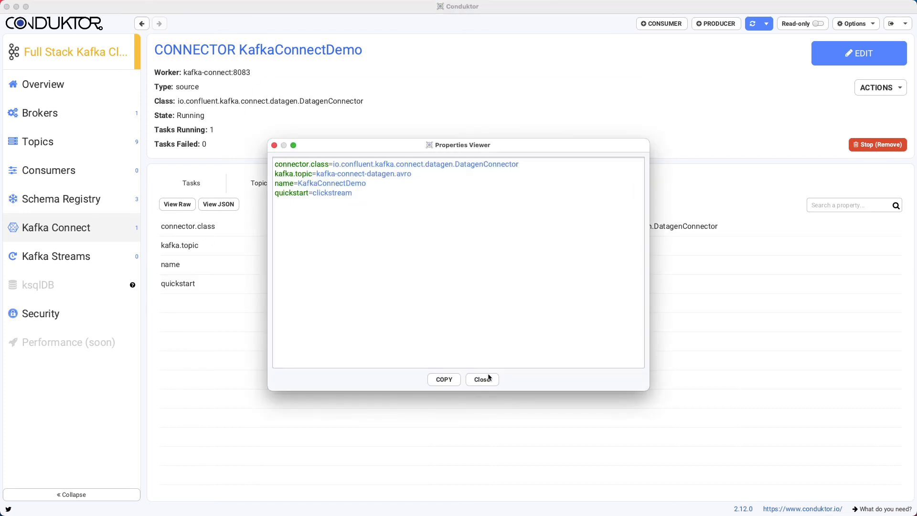
- Close the properties and JSON configuration views and return to the Tasks list
left_click(218, 203)
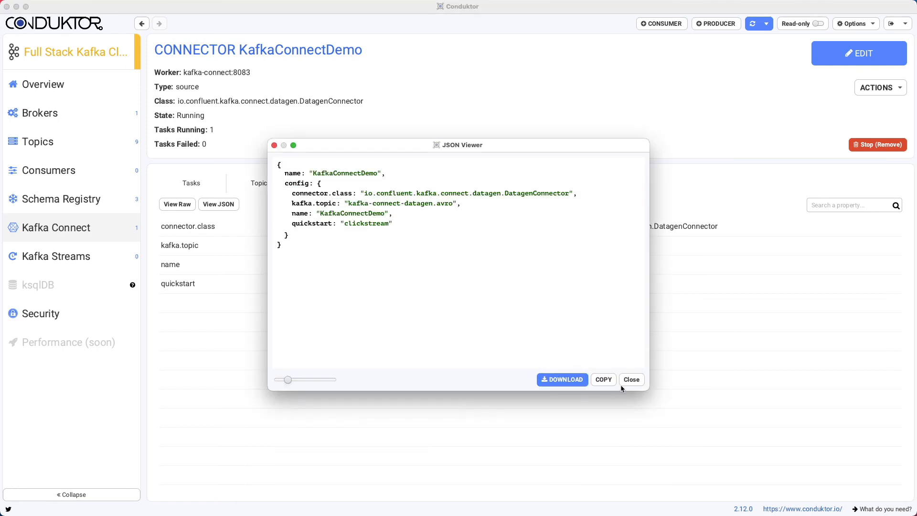
mouse_move(632, 386)
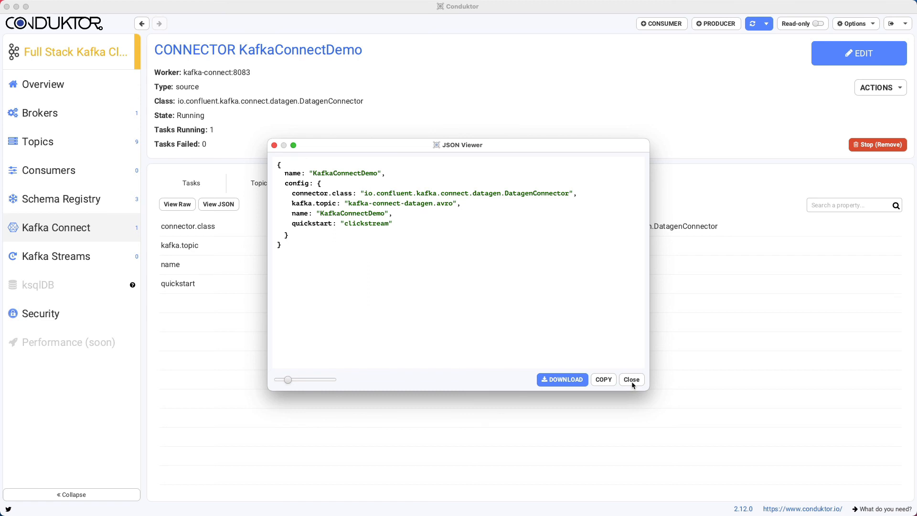
left_click(631, 379)
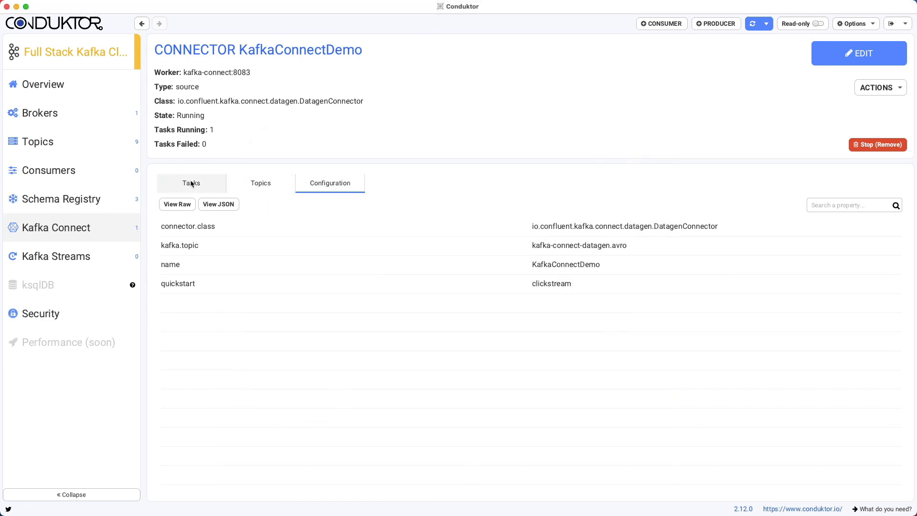
left_click(191, 182)
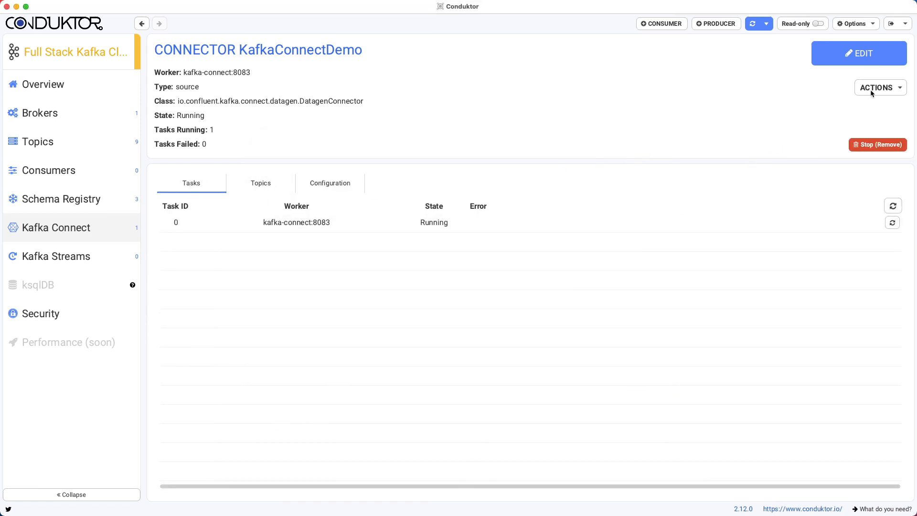
left_click(859, 54)
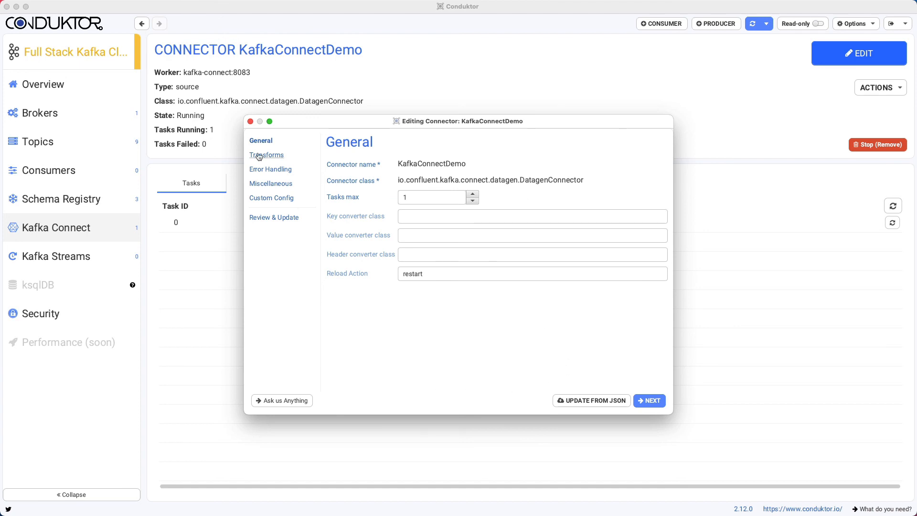
left_click(265, 155)
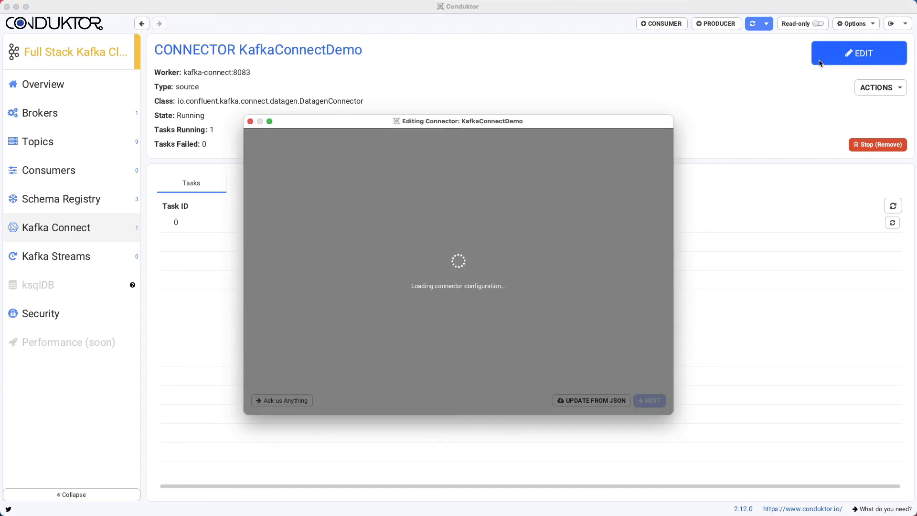
left_click(591, 400)
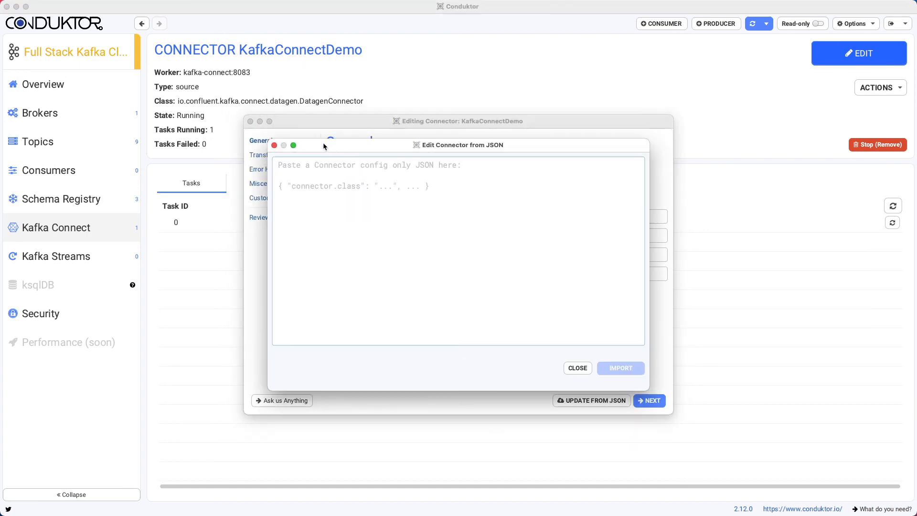
left_click(274, 145)
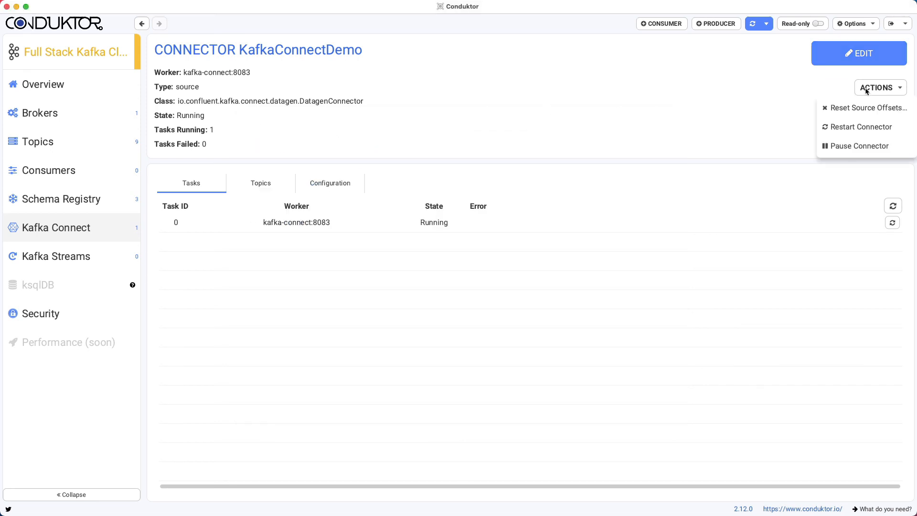
mouse_move(860, 130)
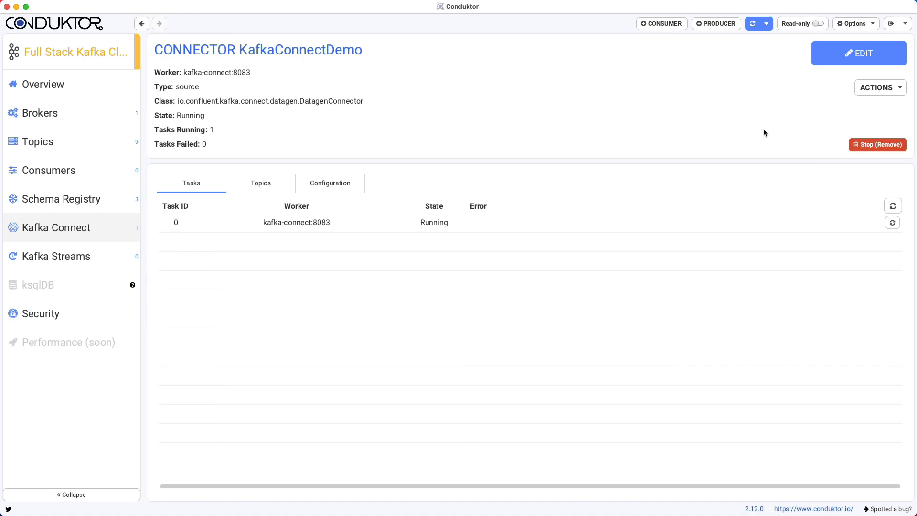
mouse_move(760, 48)
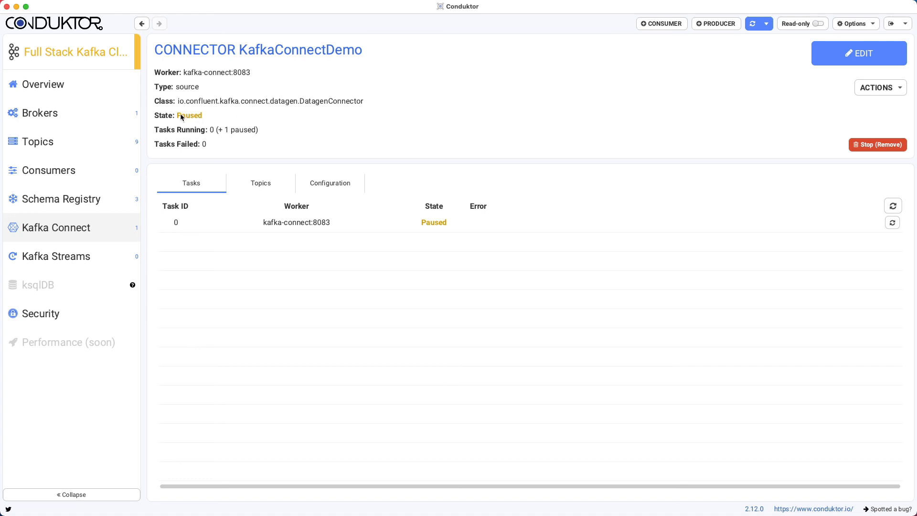
- Reopen the Actions menu for the now-paused KafkaConnectDemo connector
left_click(881, 87)
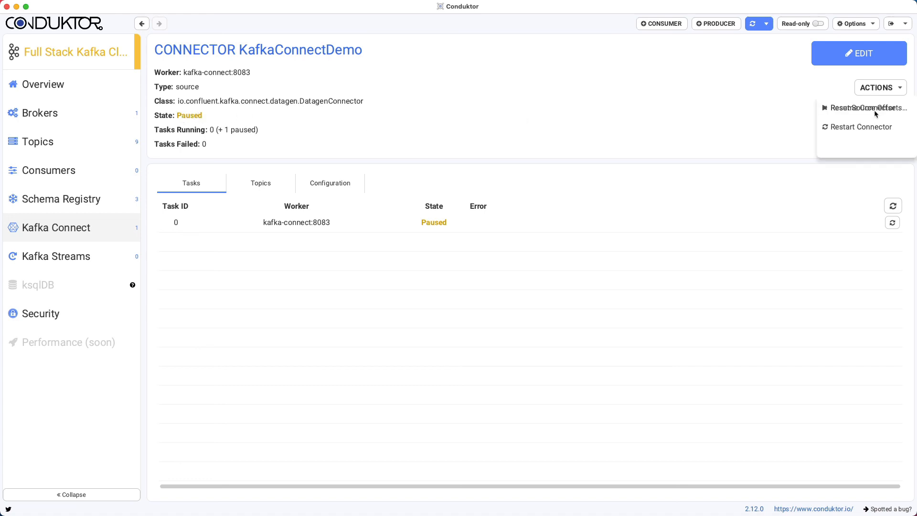